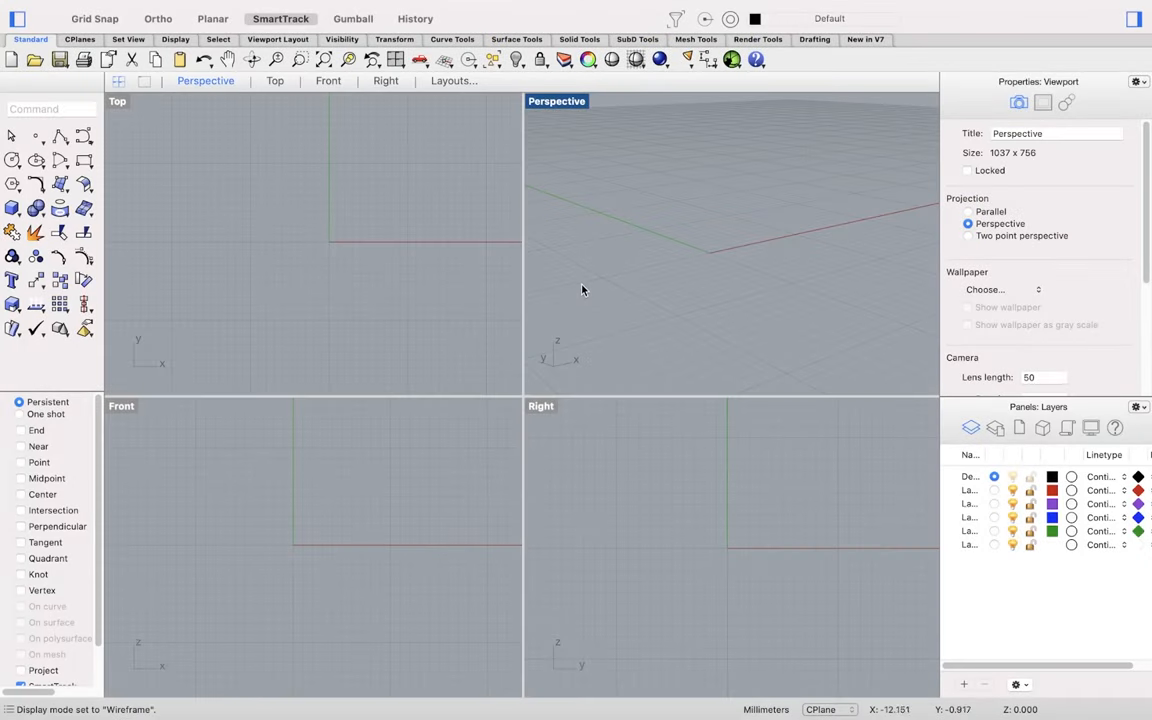
pyautogui.moveTo(587, 290)
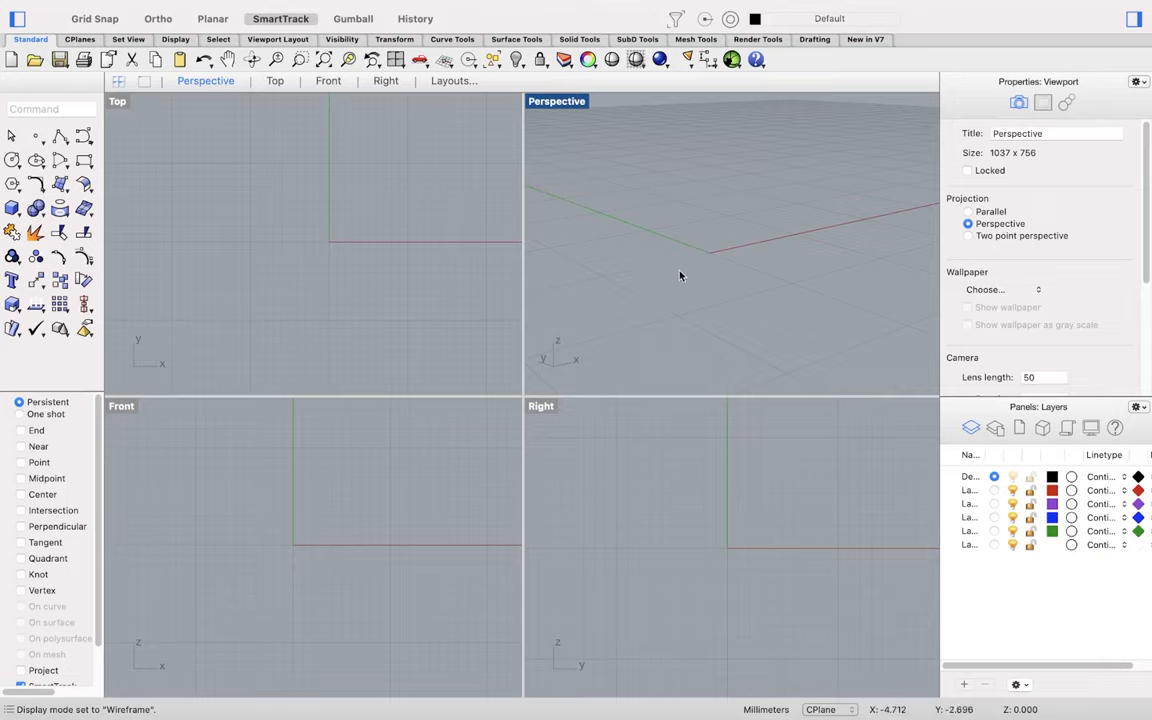
# Step: Orbit the Perspective view along the grid, then activate the Front and Top viewports
pyautogui.moveTo(680, 275); pyautogui.dragTo(667, 248)
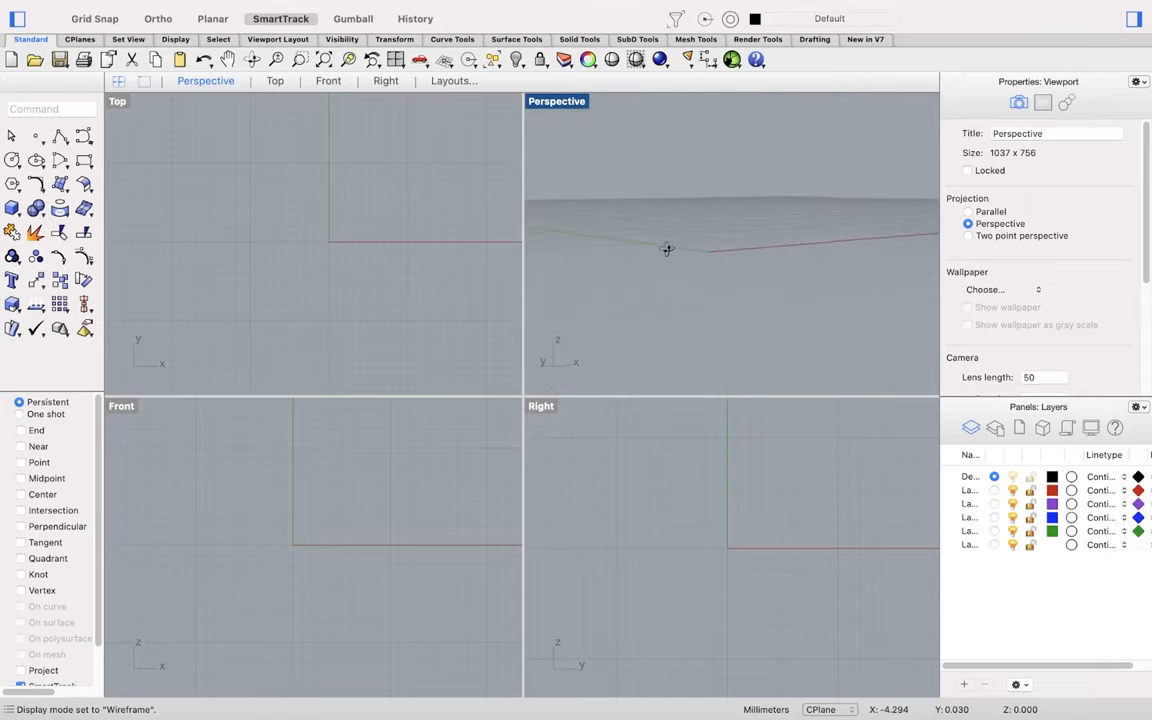
pyautogui.moveTo(667, 248); pyautogui.dragTo(675, 298)
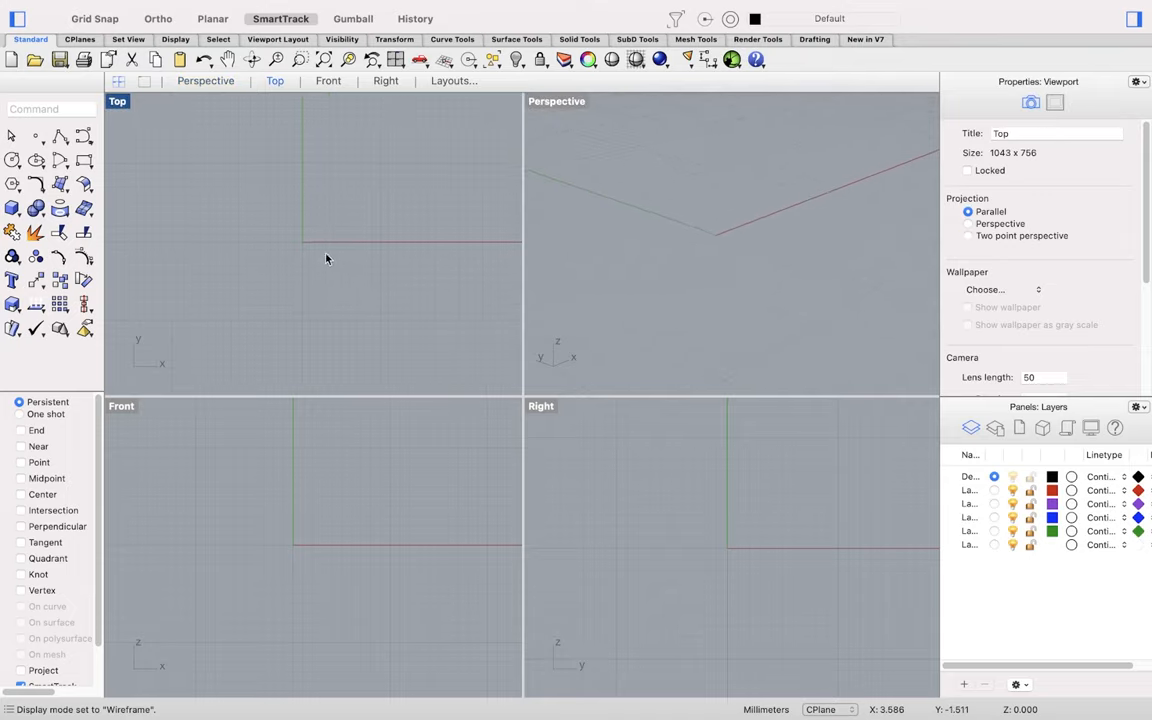
pyautogui.click(337, 561)
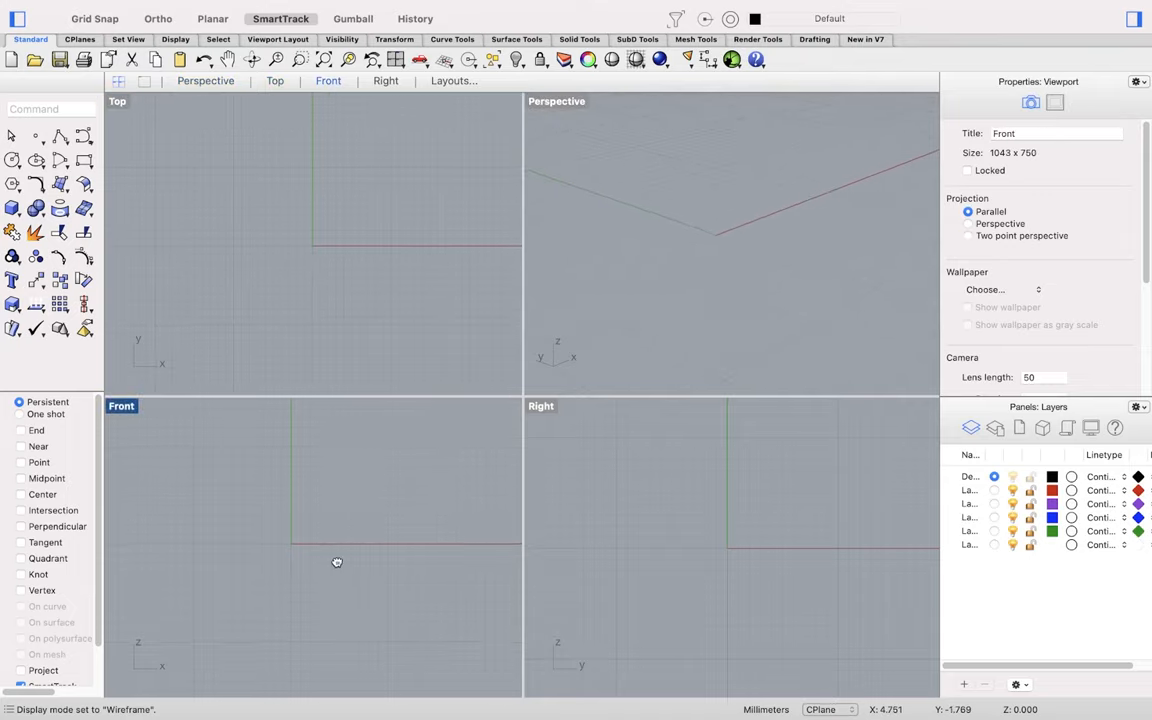
pyautogui.click(681, 543)
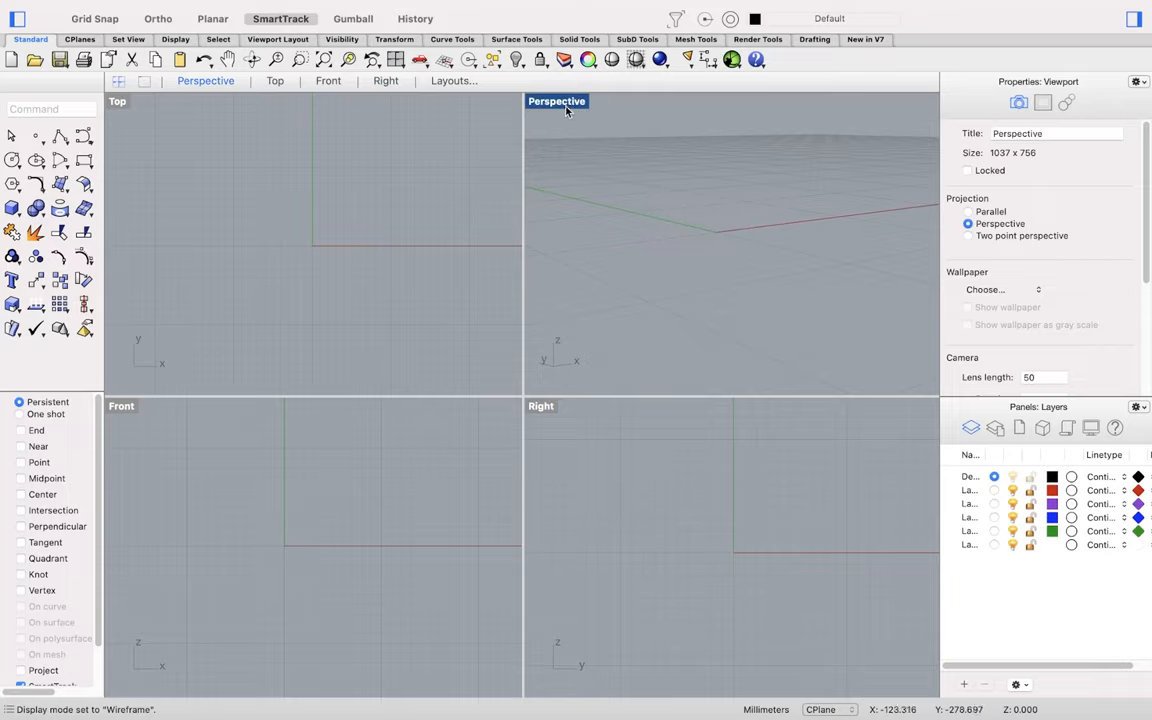
pyautogui.doubleClick(556, 100)
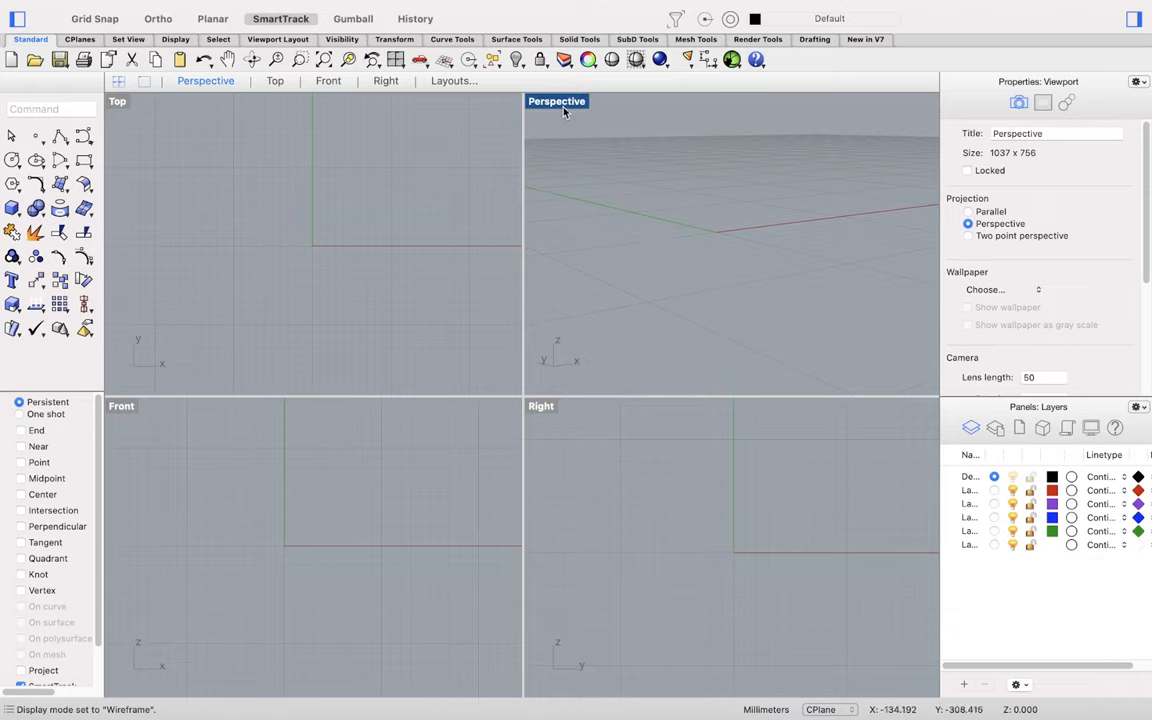
pyautogui.rightClick(556, 101)
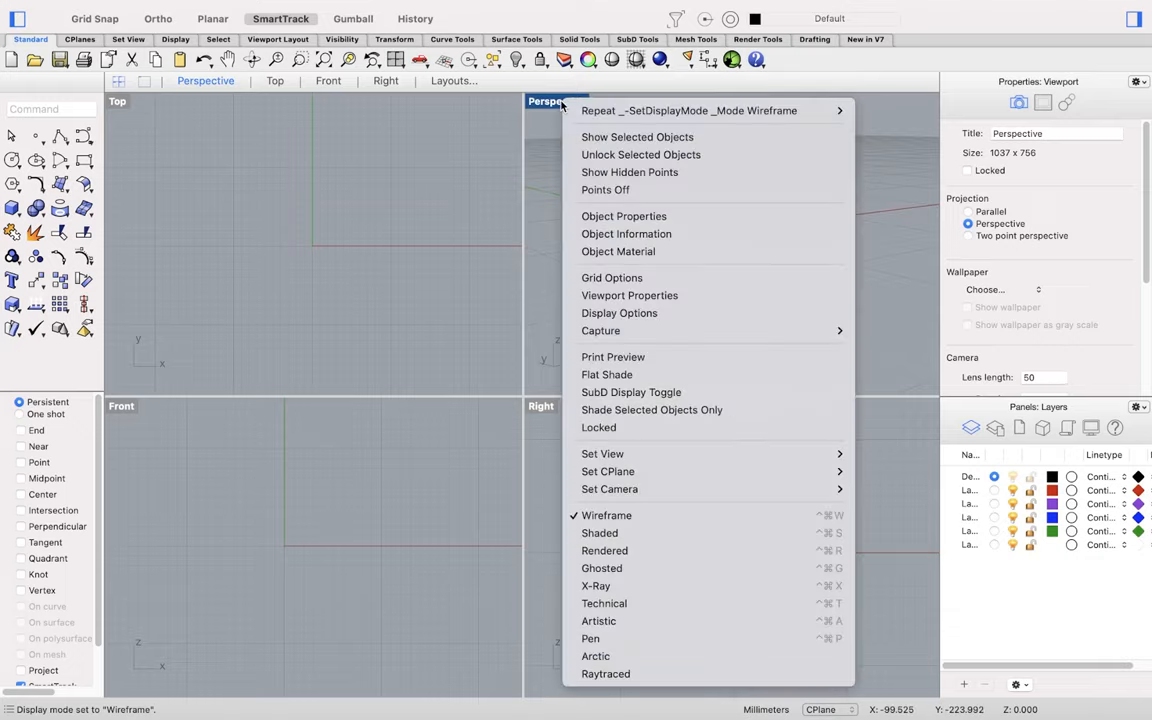
pyautogui.moveTo(693, 533)
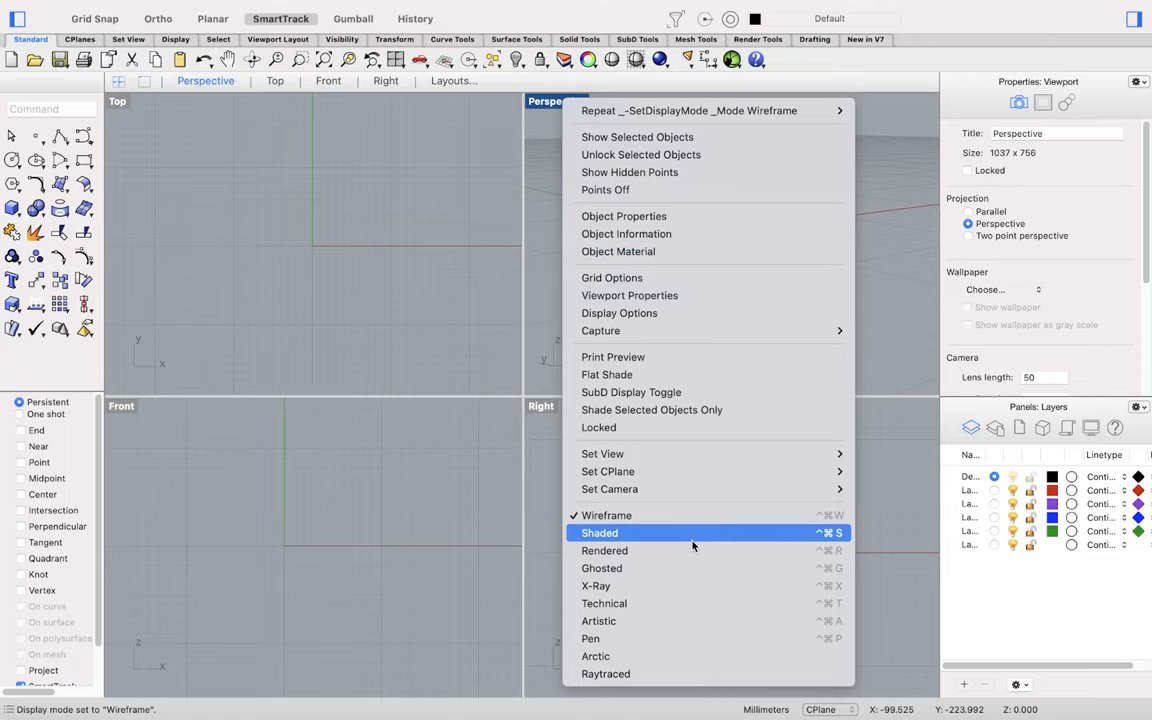
pyautogui.moveTo(691, 550)
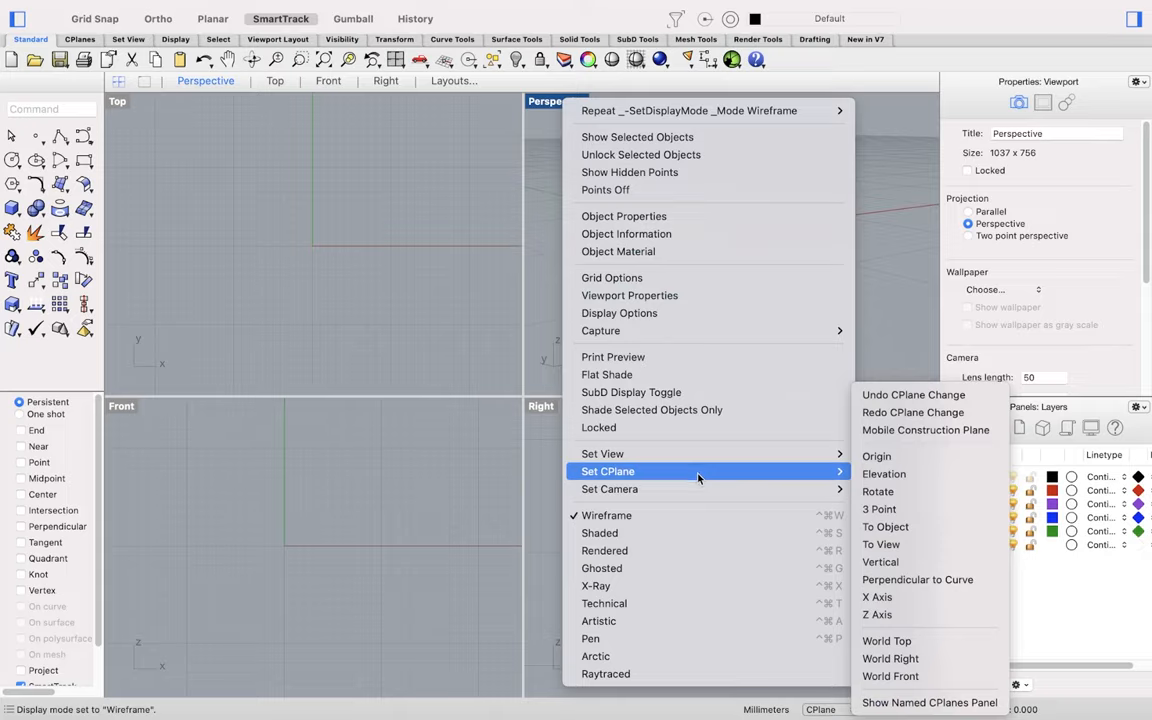
pyautogui.moveTo(700, 477)
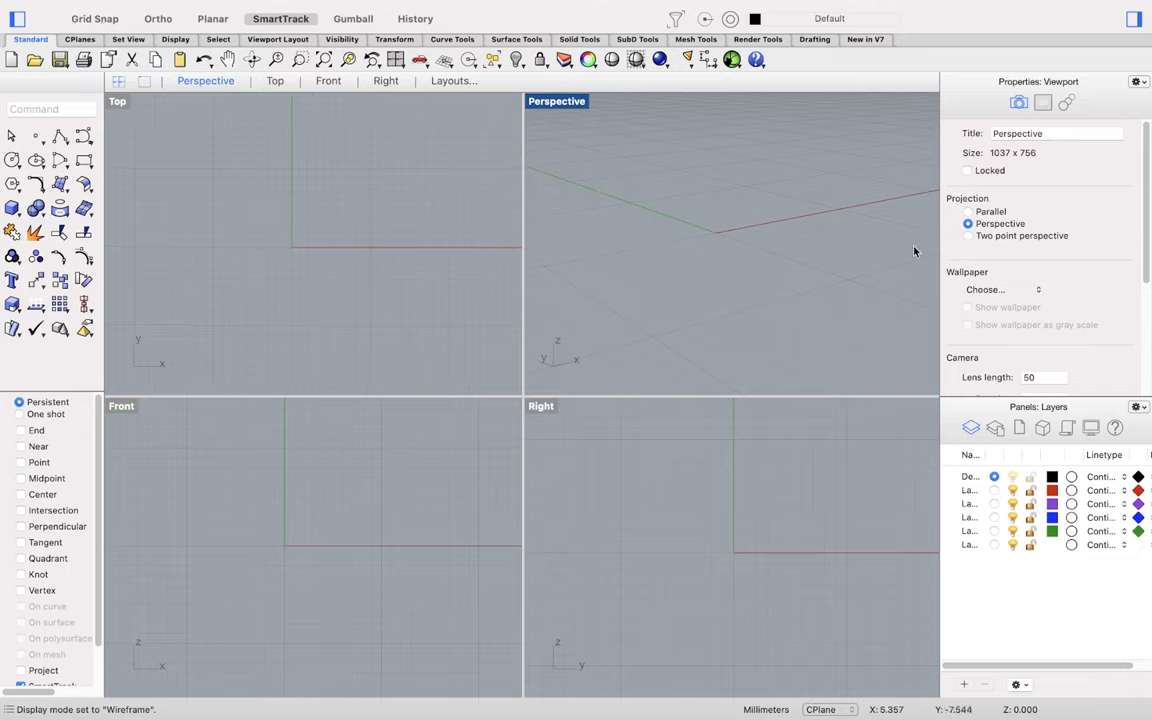
pyautogui.moveTo(738, 257)
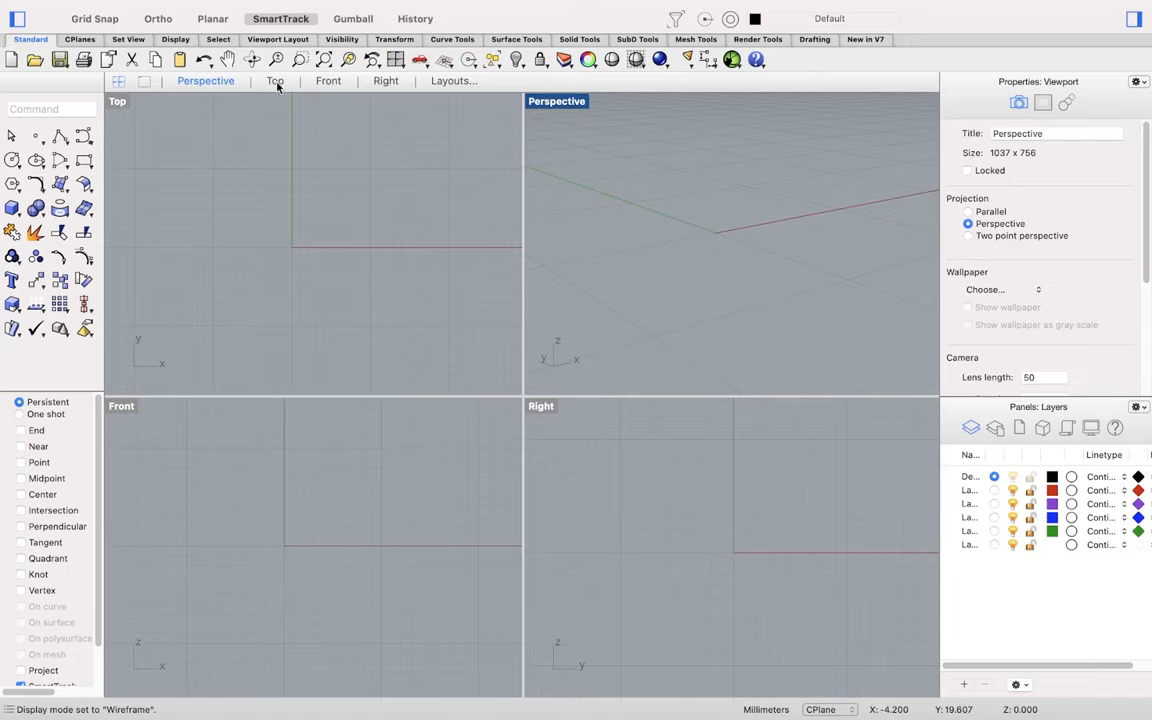
pyautogui.doubleClick(275, 81)
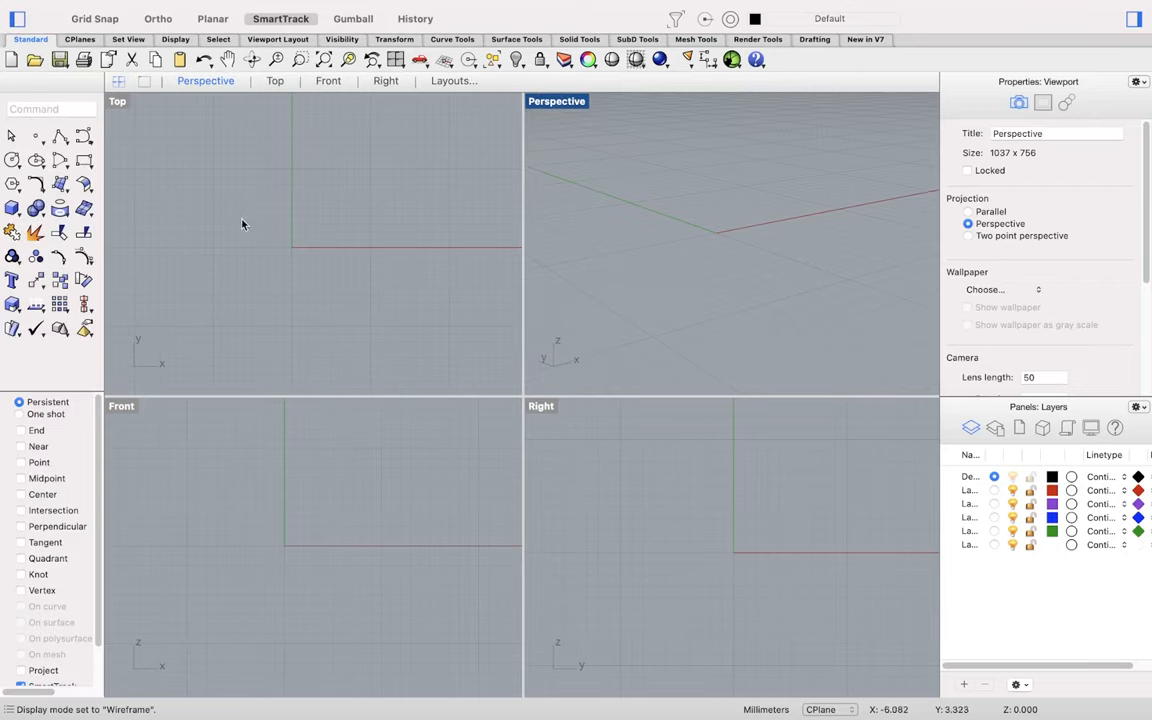
pyautogui.click(50, 108)
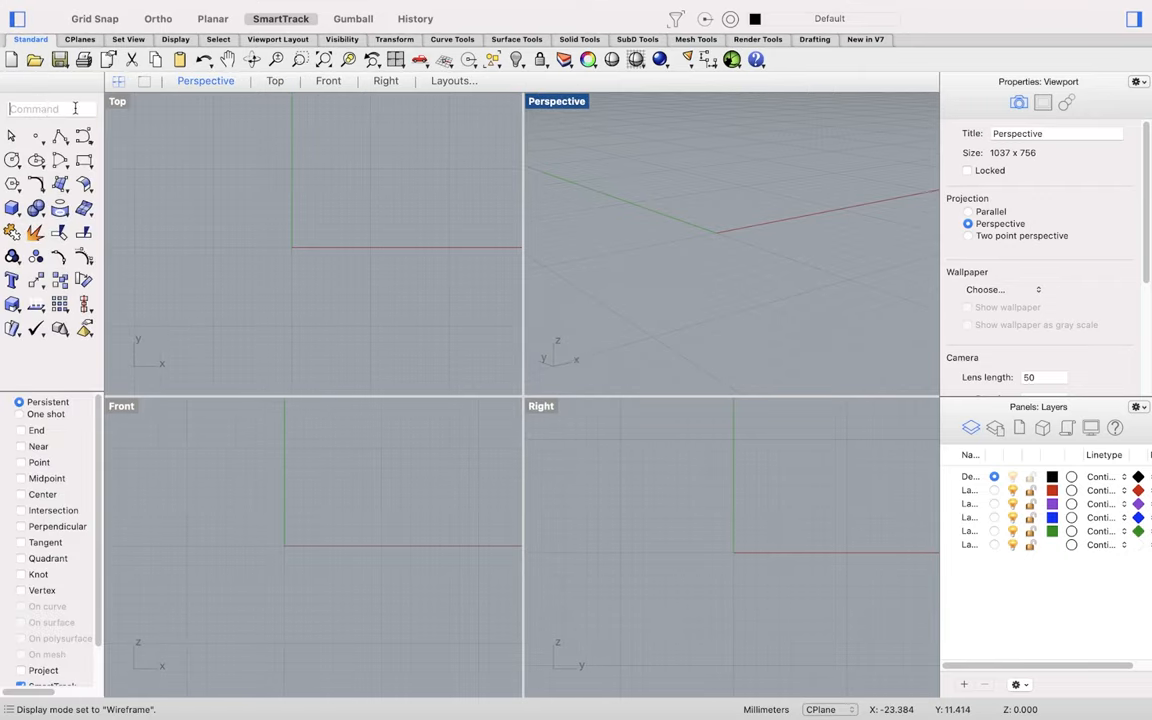
pyautogui.write('a')
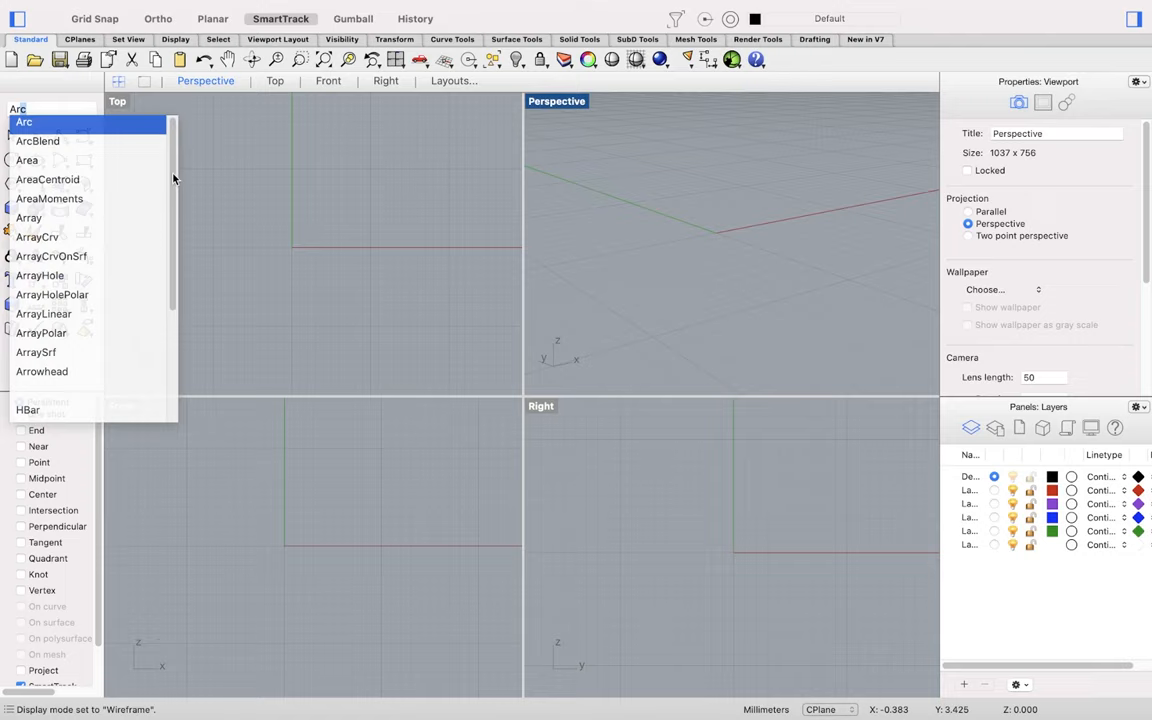
pyautogui.scroll(-3)
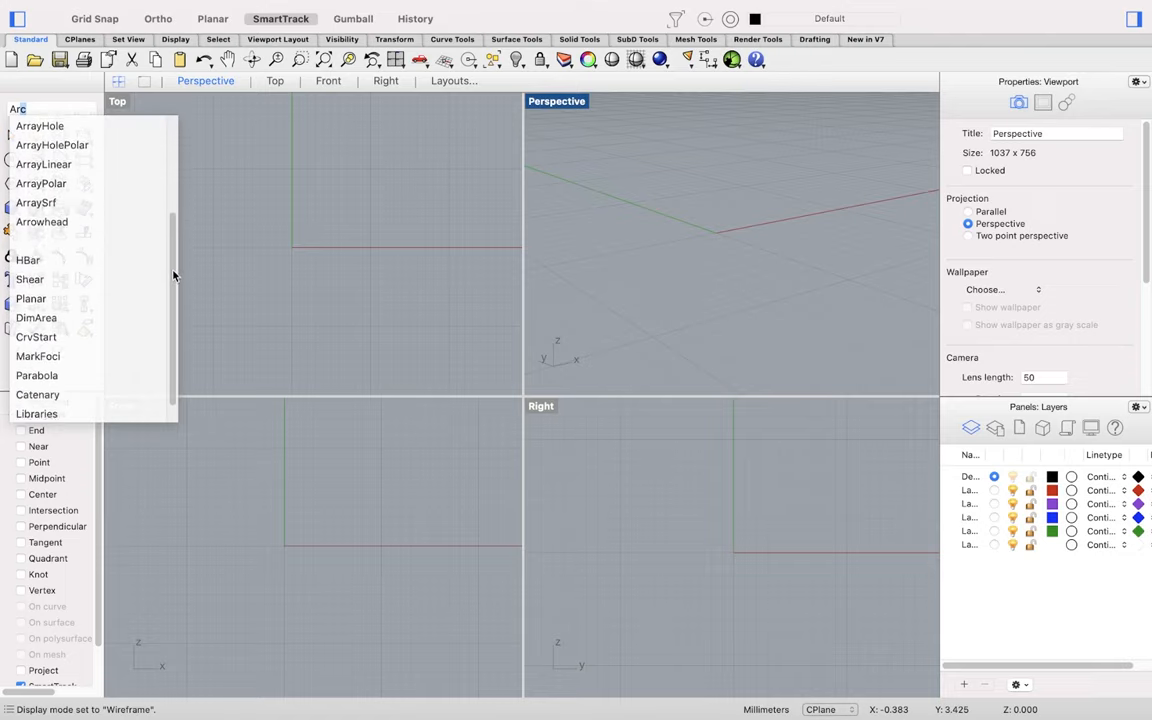
pyautogui.scroll(-3)
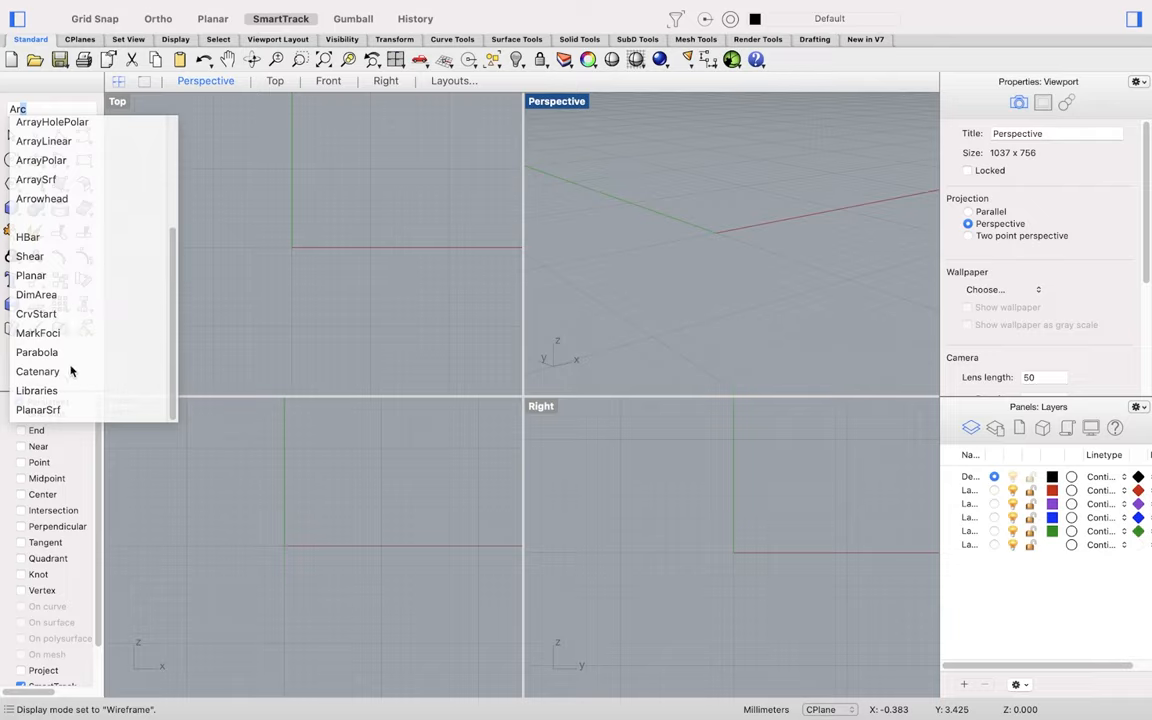
pyautogui.moveTo(175, 329)
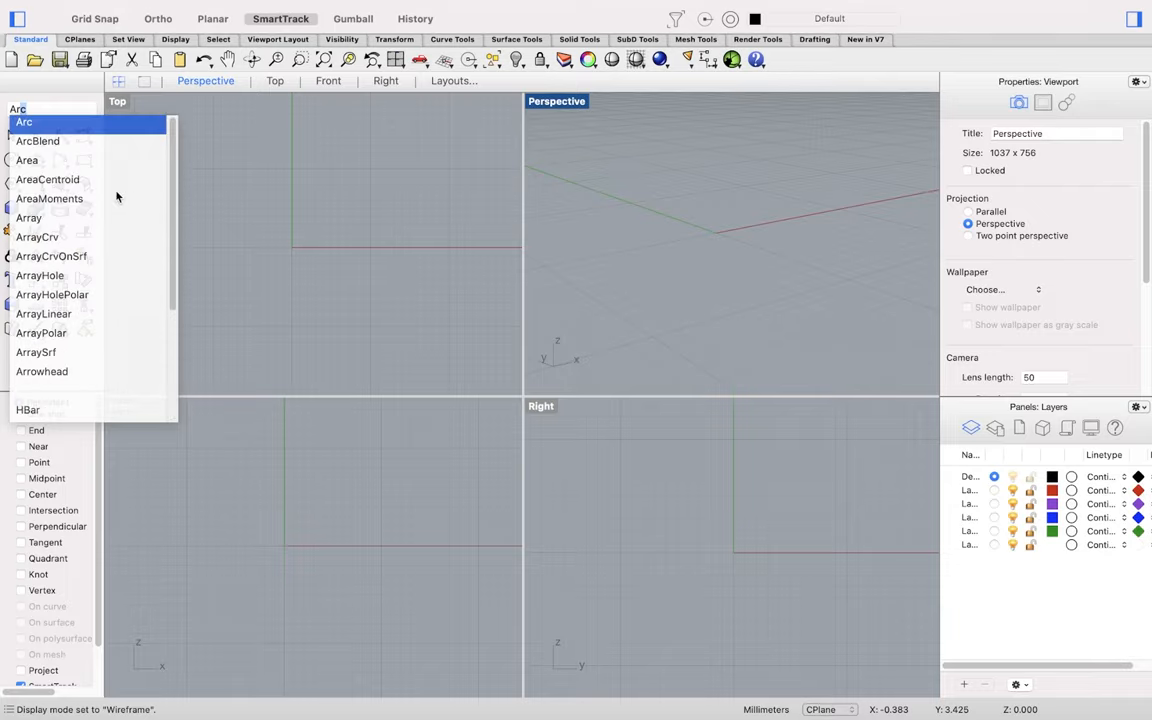
pyautogui.click(24, 121)
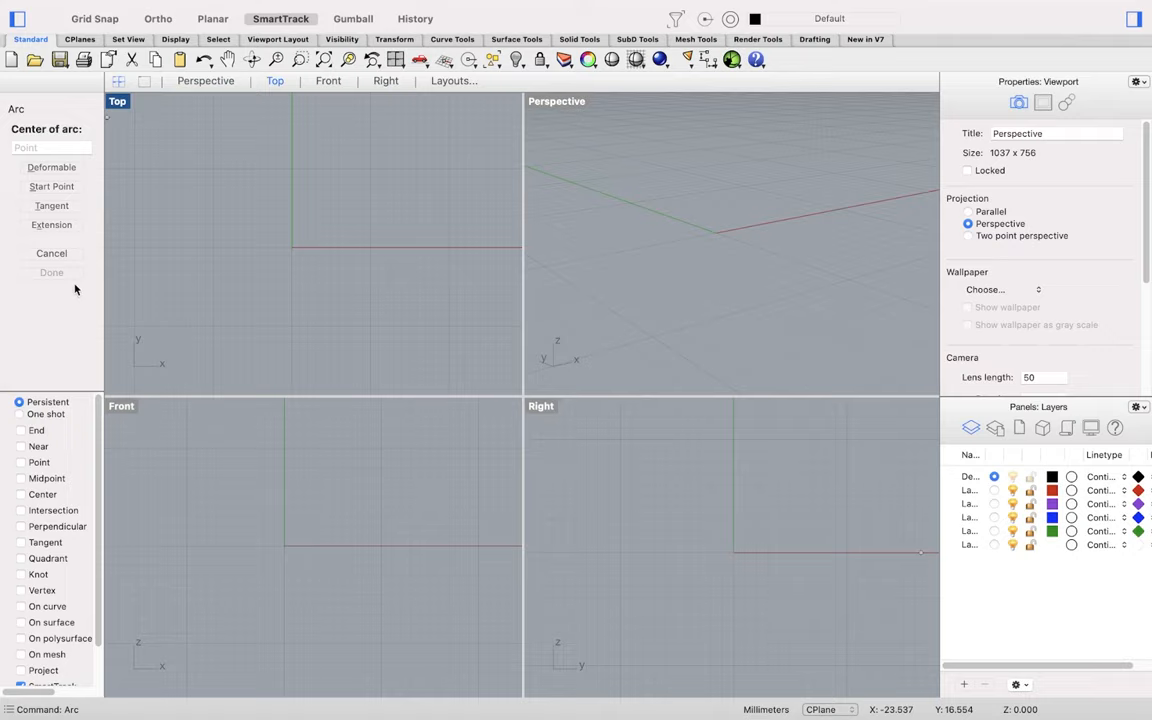
pyautogui.moveTo(65, 346)
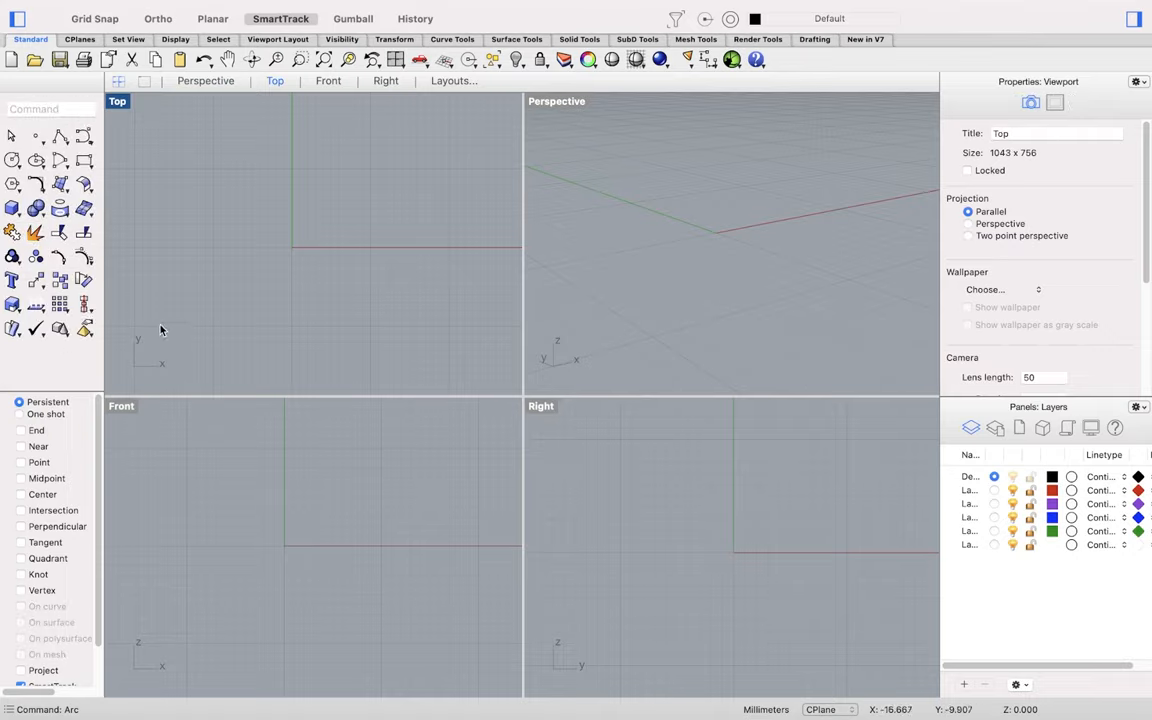
pyautogui.moveTo(42, 441)
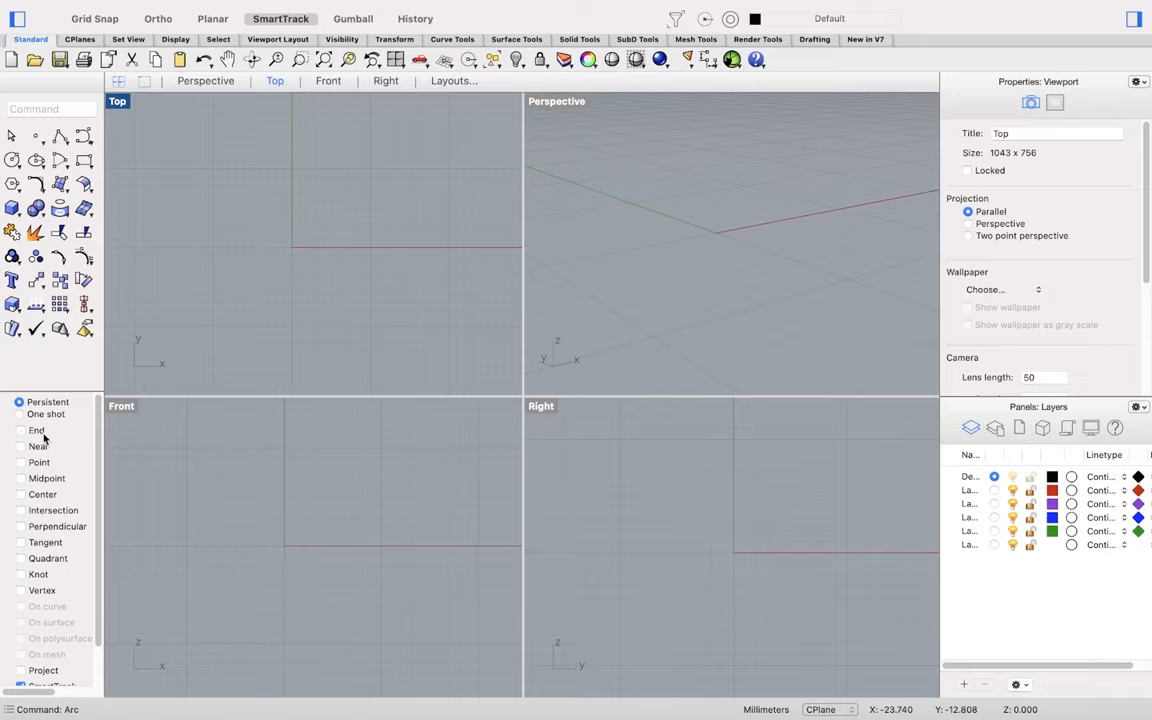
pyautogui.moveTo(70, 490)
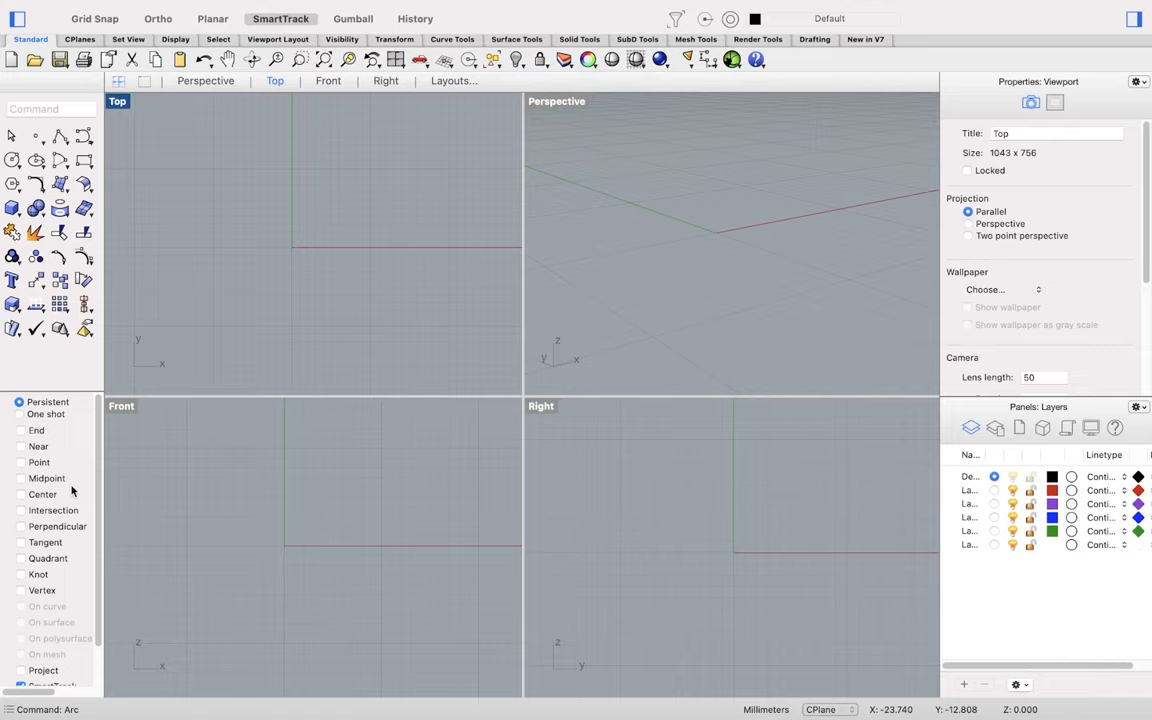
pyautogui.moveTo(275, 175)
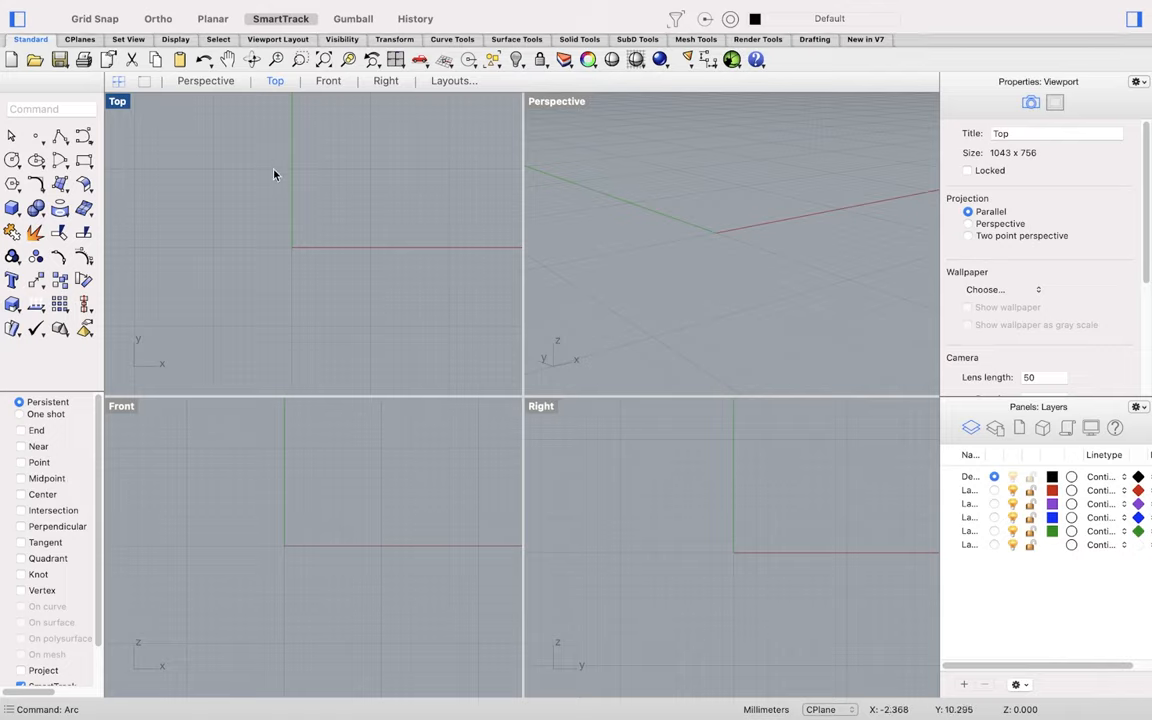
pyautogui.moveTo(201, 296)
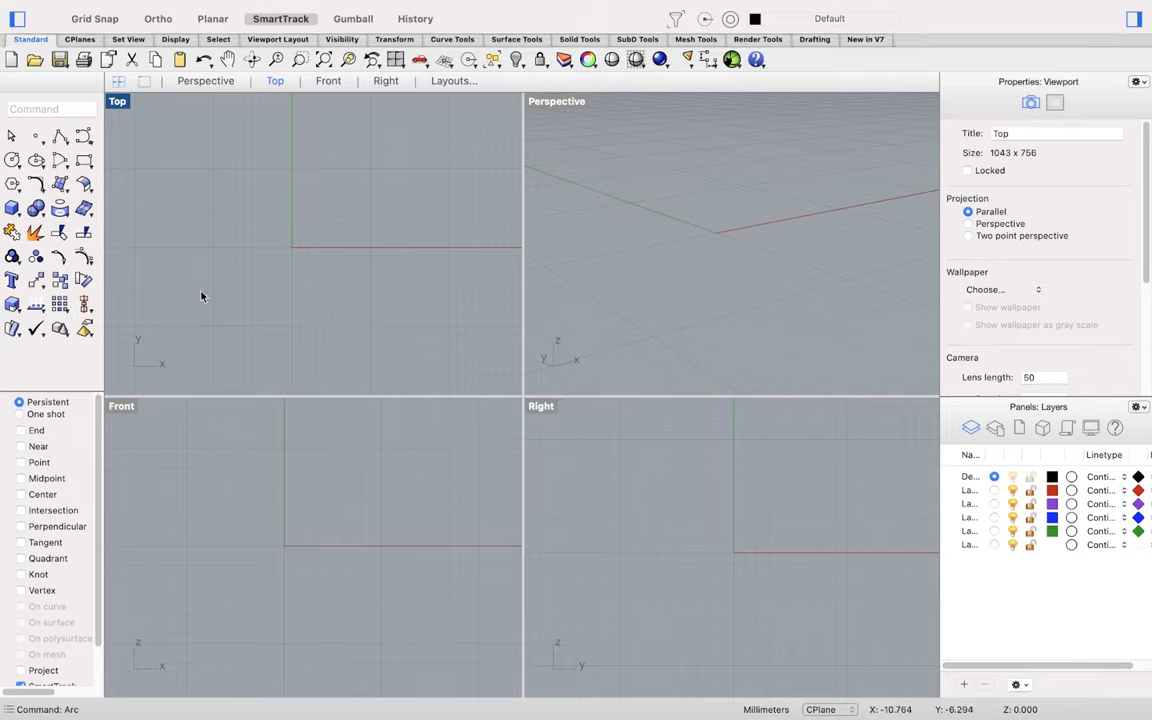
pyautogui.moveTo(349, 339)
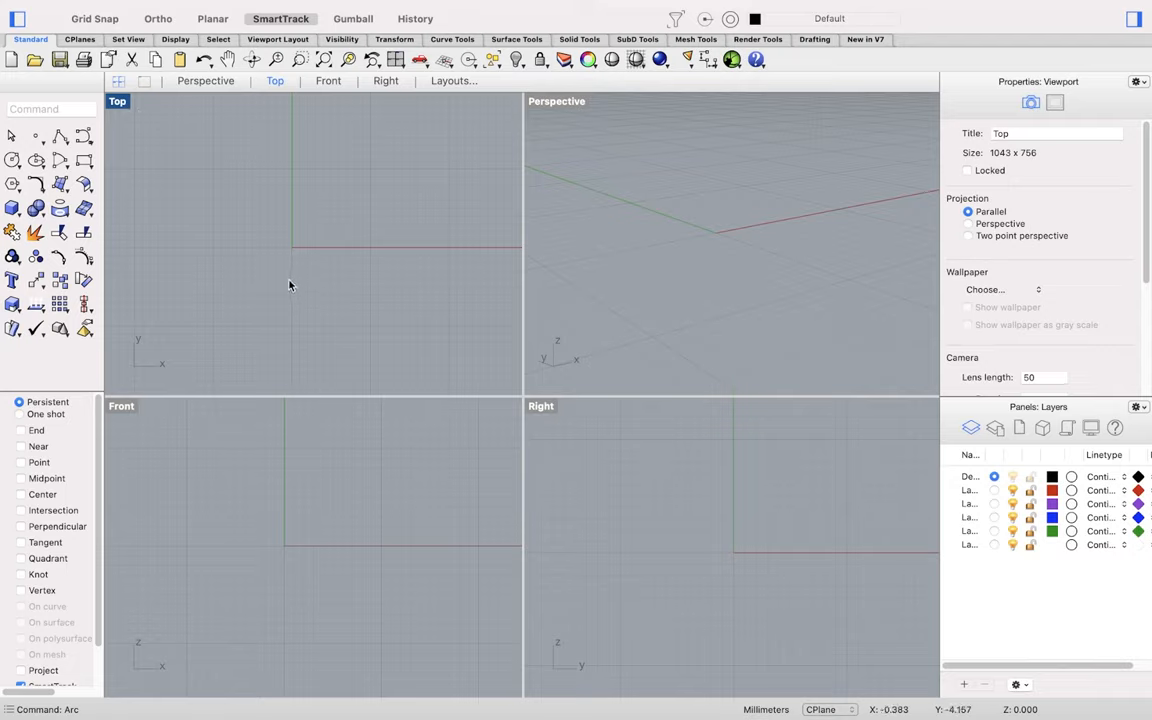
pyautogui.moveTo(248, 22)
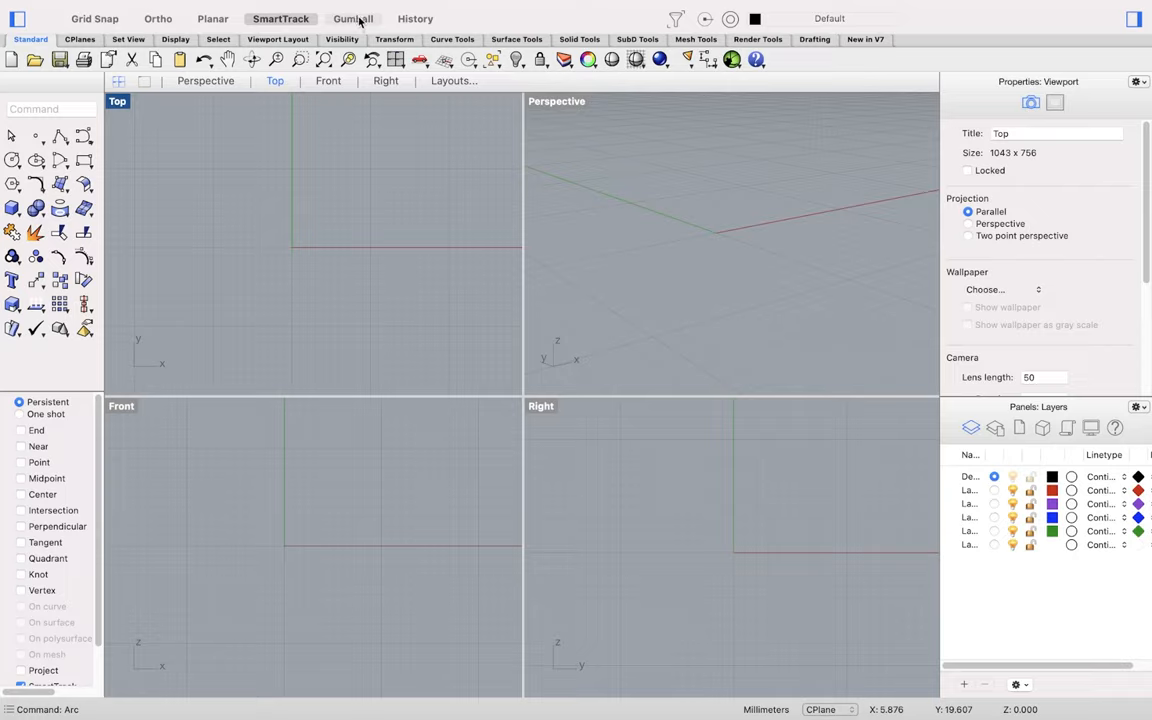
pyautogui.moveTo(685, 335)
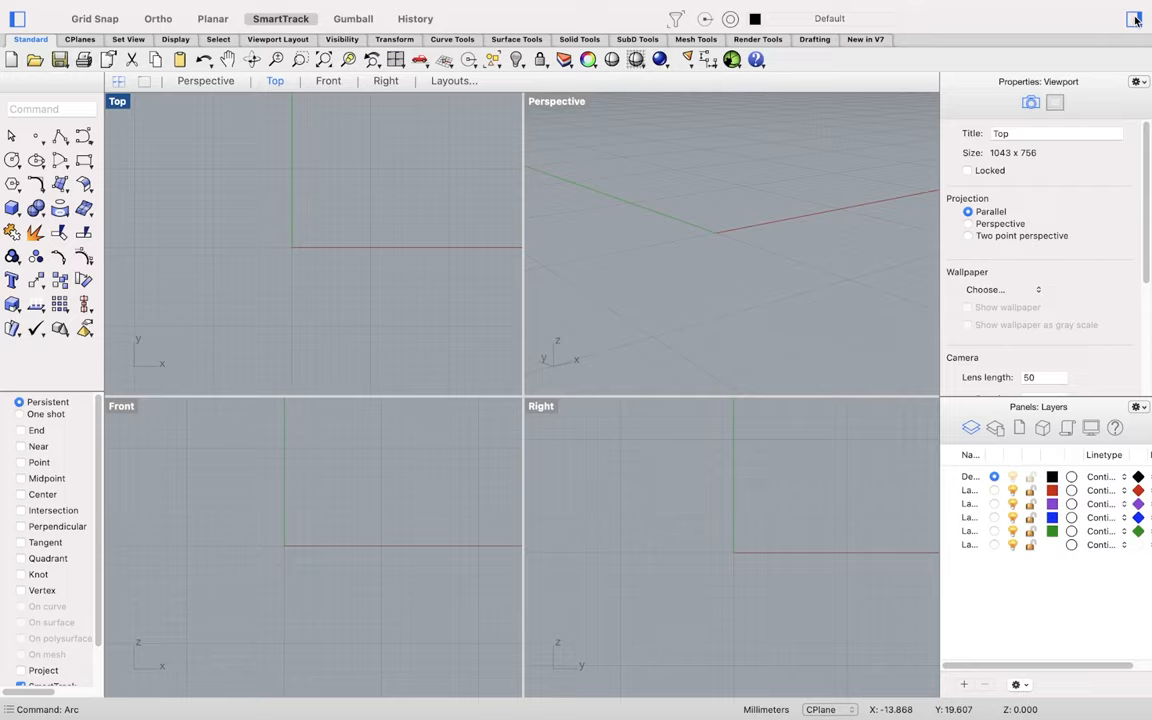
pyautogui.moveTo(1134, 20)
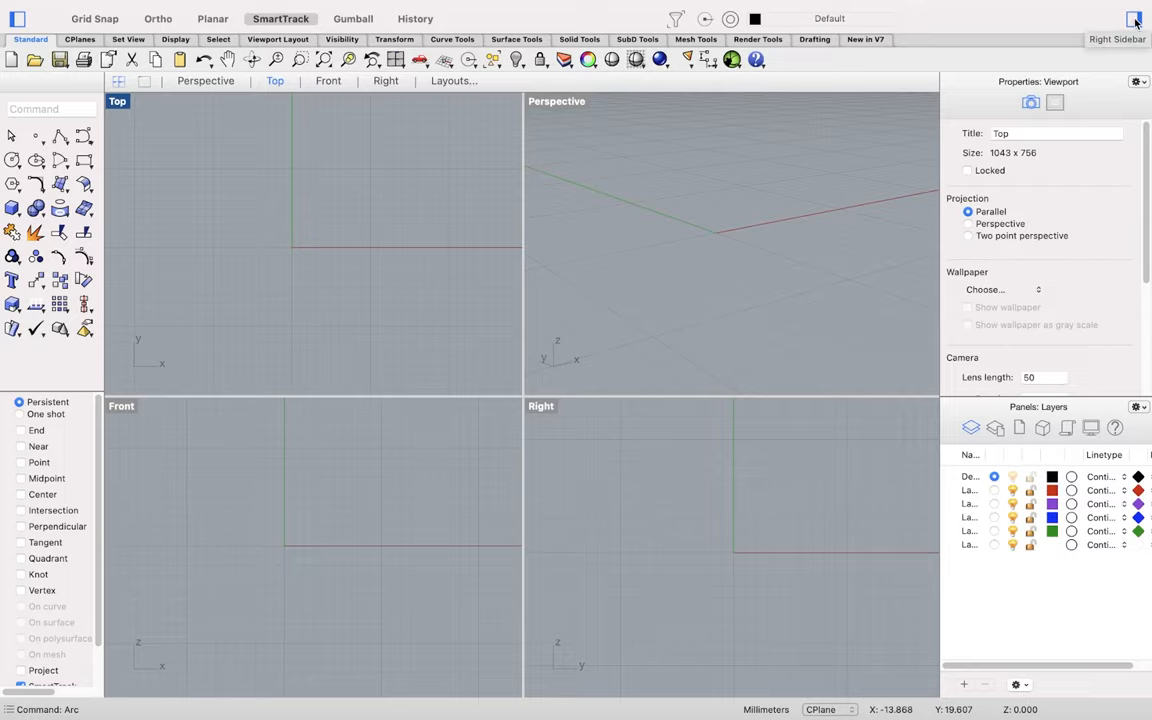
# Step: Check the list of available sidebar panels, then switch the lower panel from Layers to Display
pyautogui.click(1117, 18)
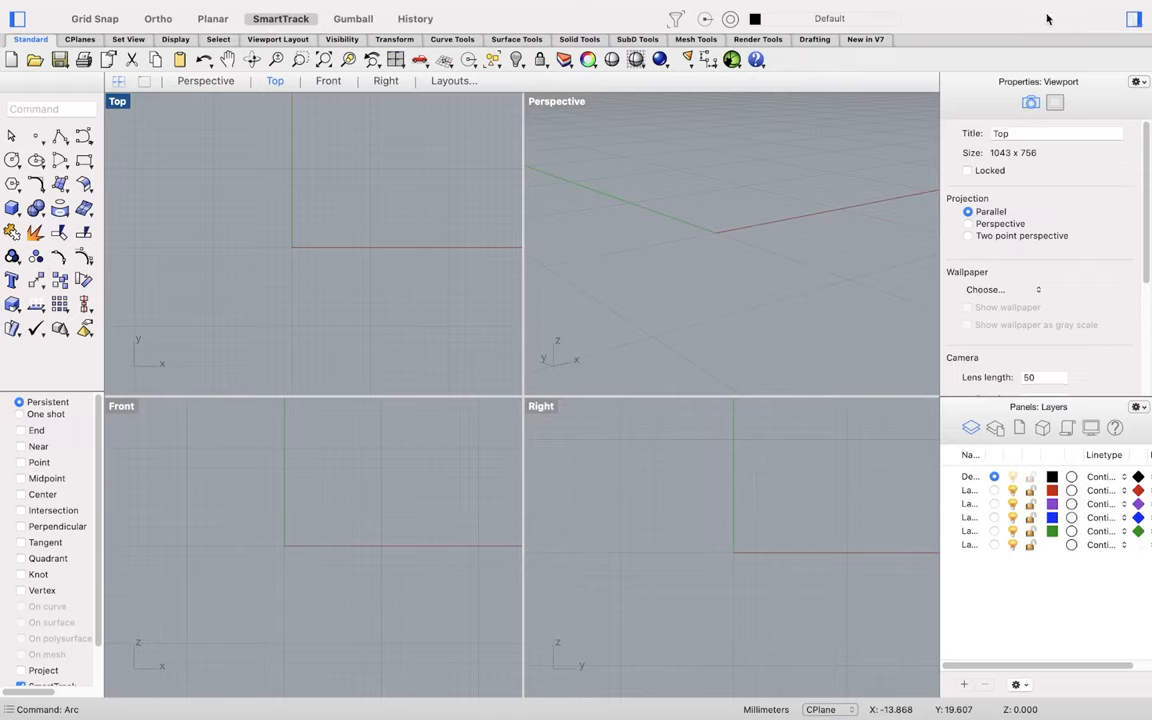
pyautogui.moveTo(1084, 235)
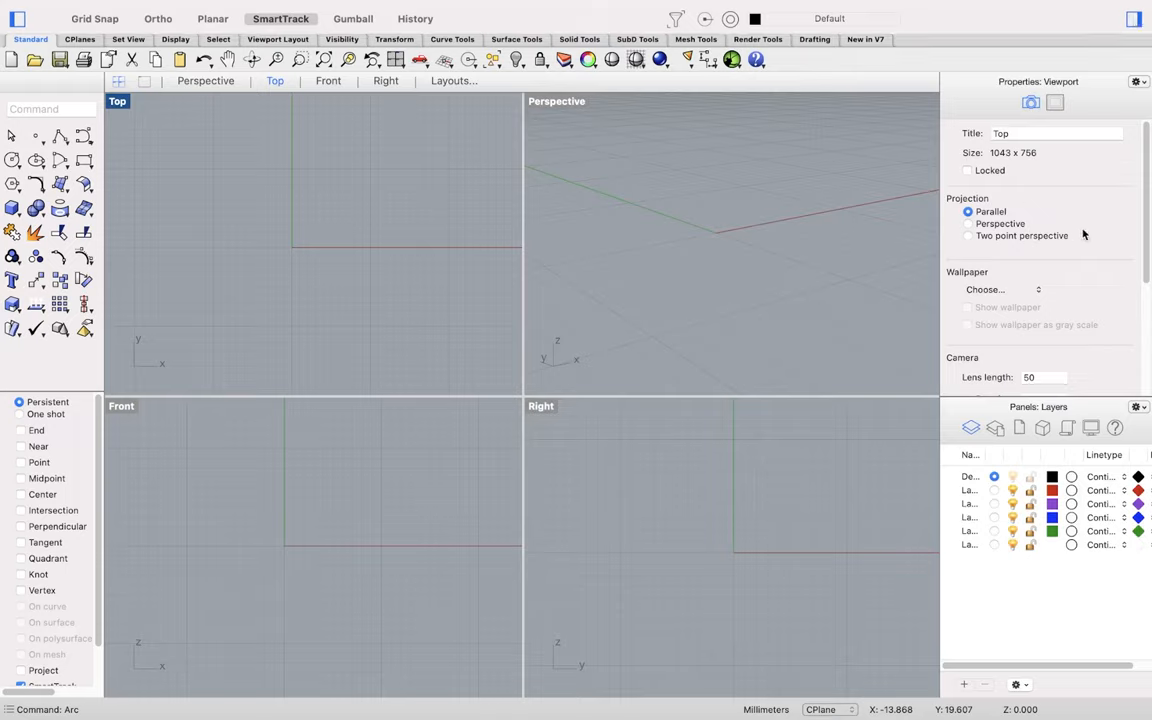
pyautogui.moveTo(1133, 120)
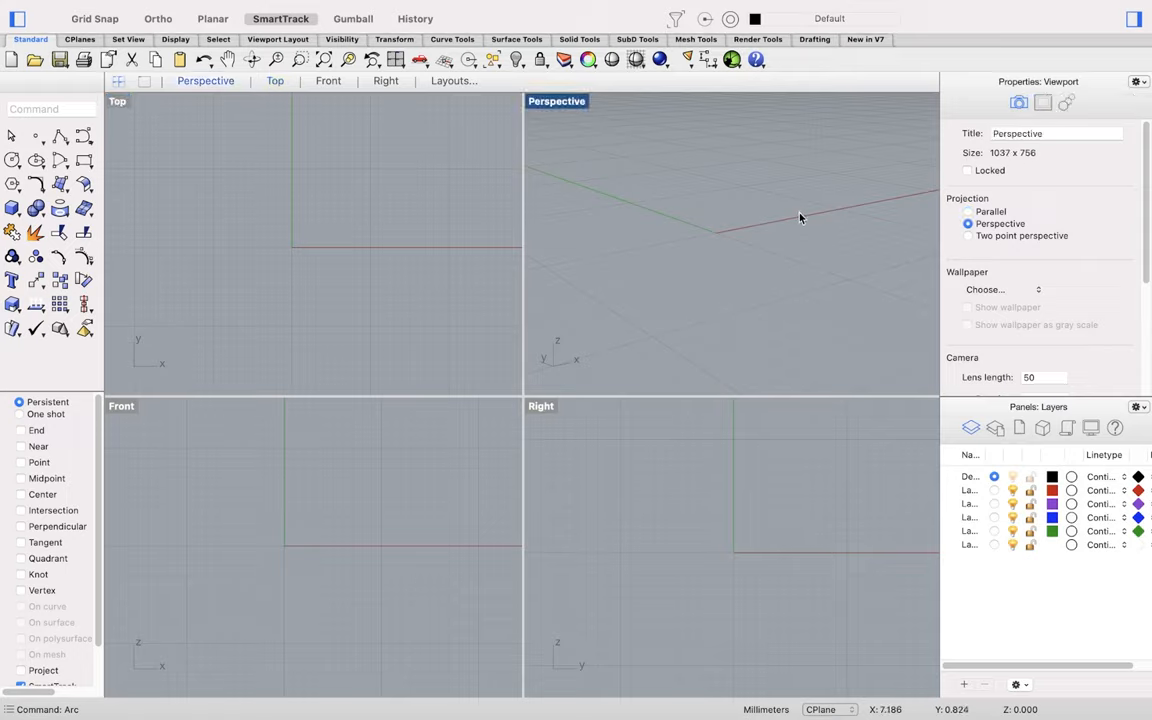
pyautogui.moveTo(862, 212)
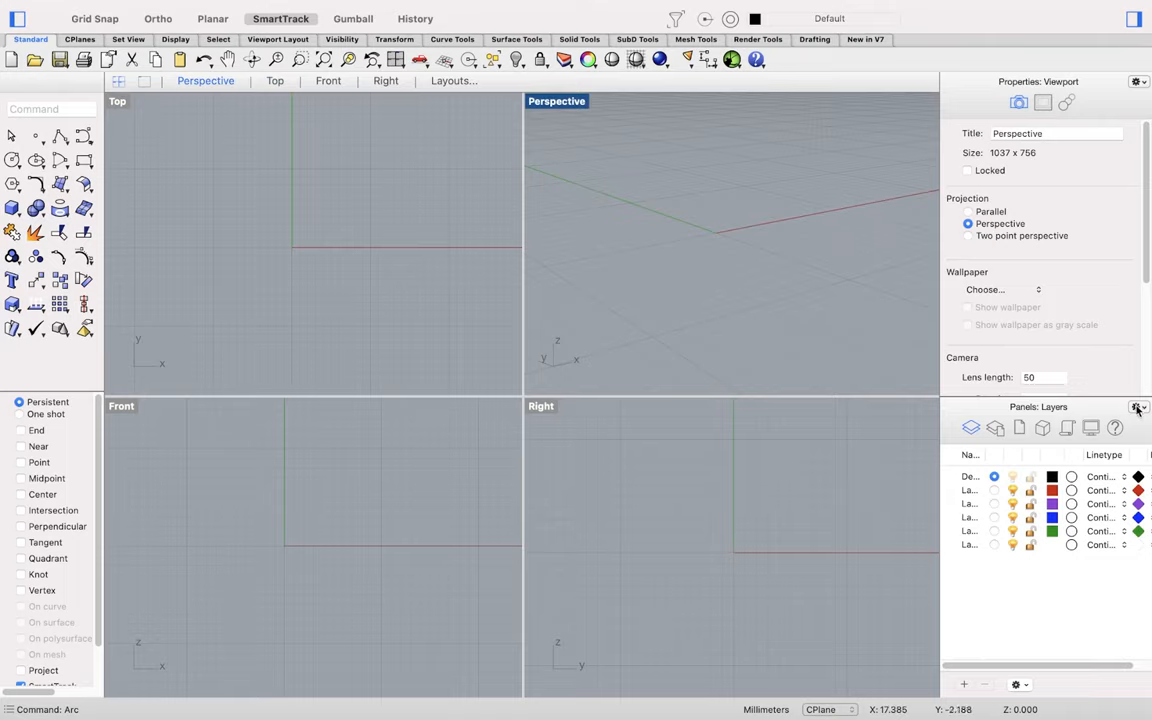
pyautogui.click(1137, 407)
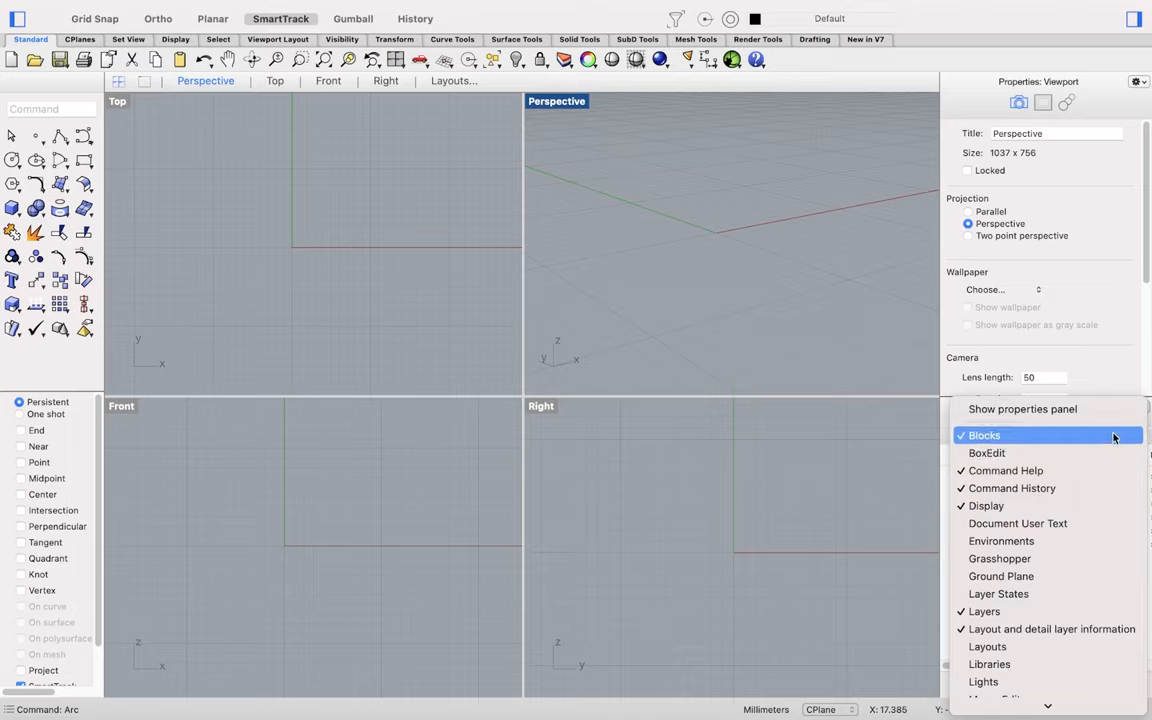
pyautogui.click(984, 611)
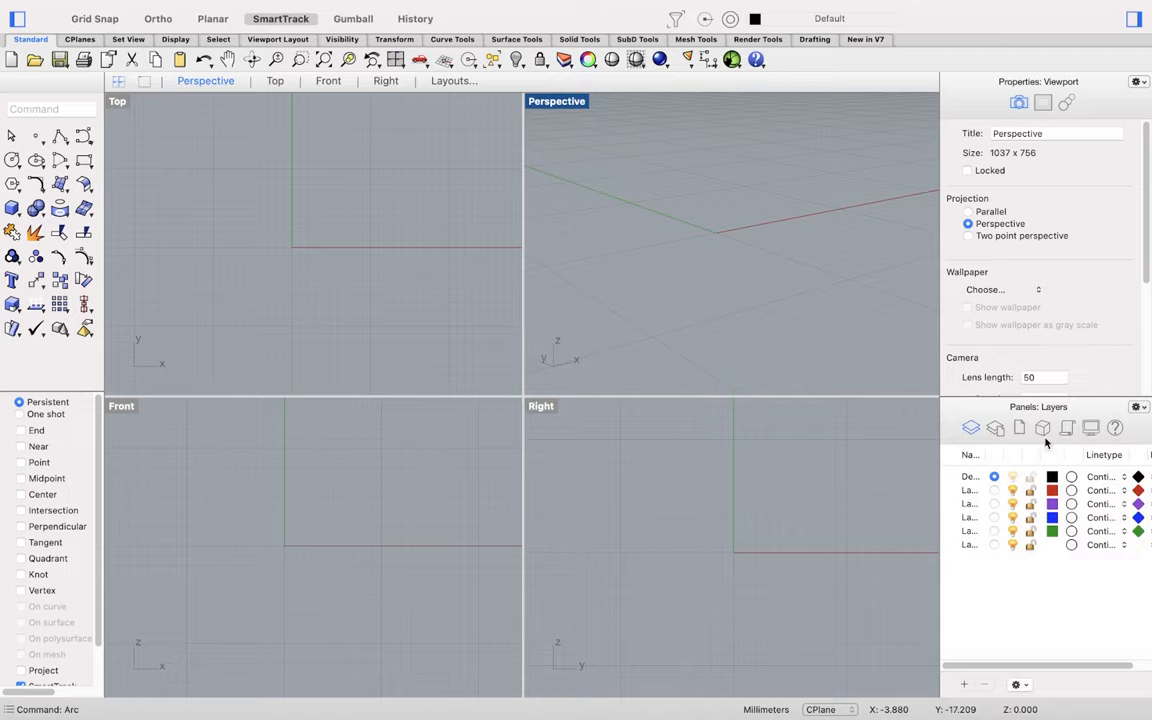
pyautogui.click(1091, 428)
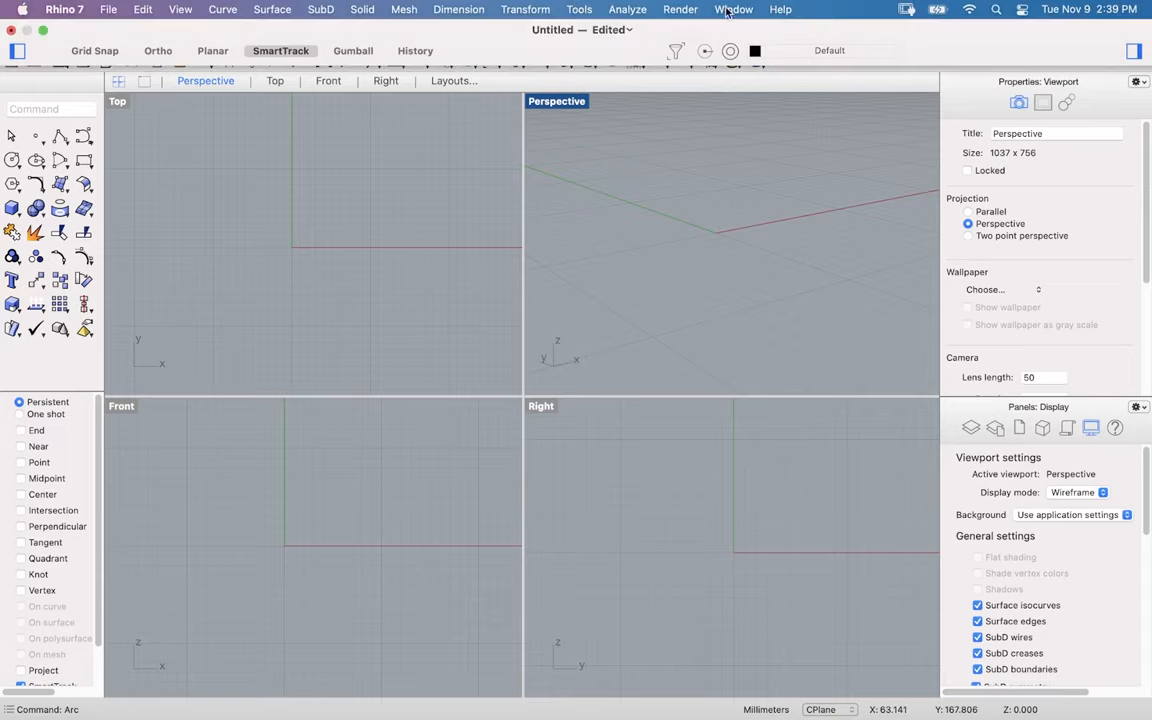
# Step: Open Named Selections as a floating panel, move it over the Perspective view, then close it
pyautogui.click(733, 9)
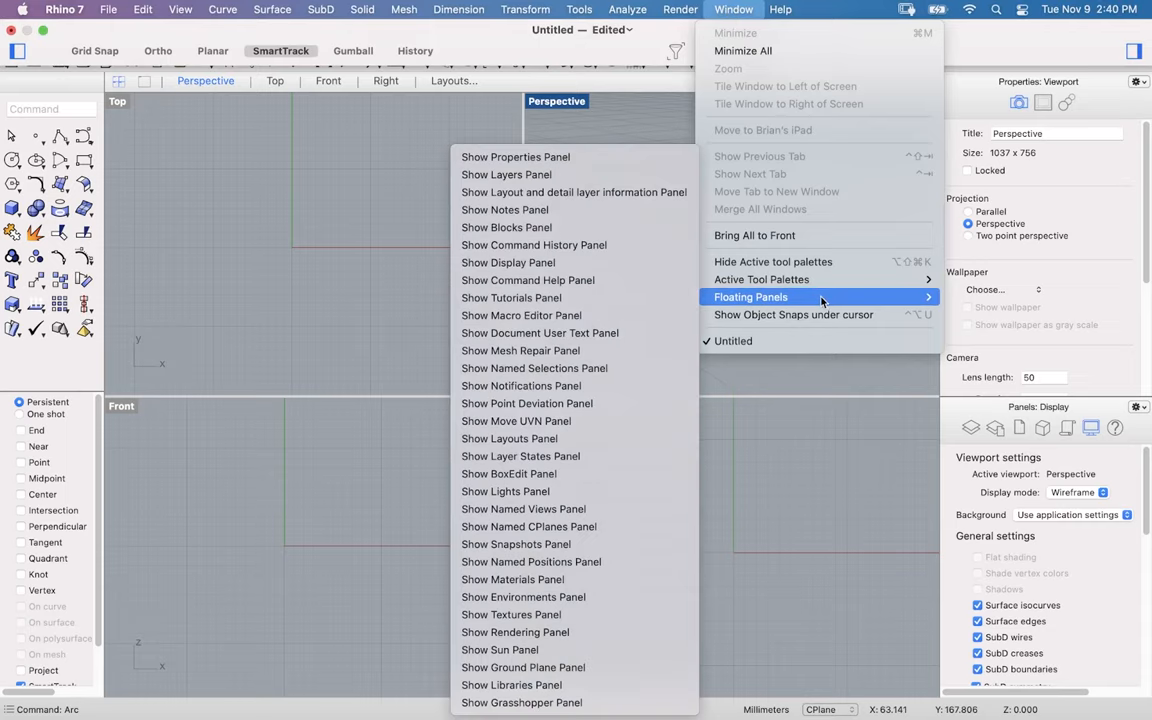
pyautogui.moveTo(534, 368)
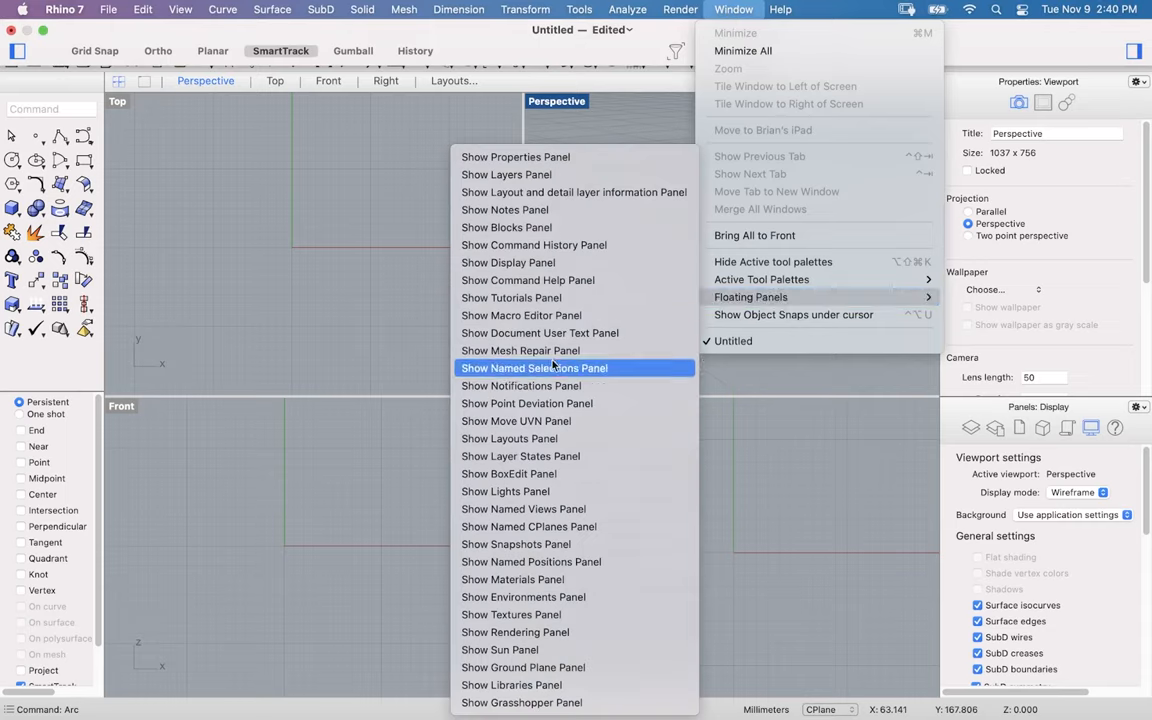
pyautogui.click(533, 368)
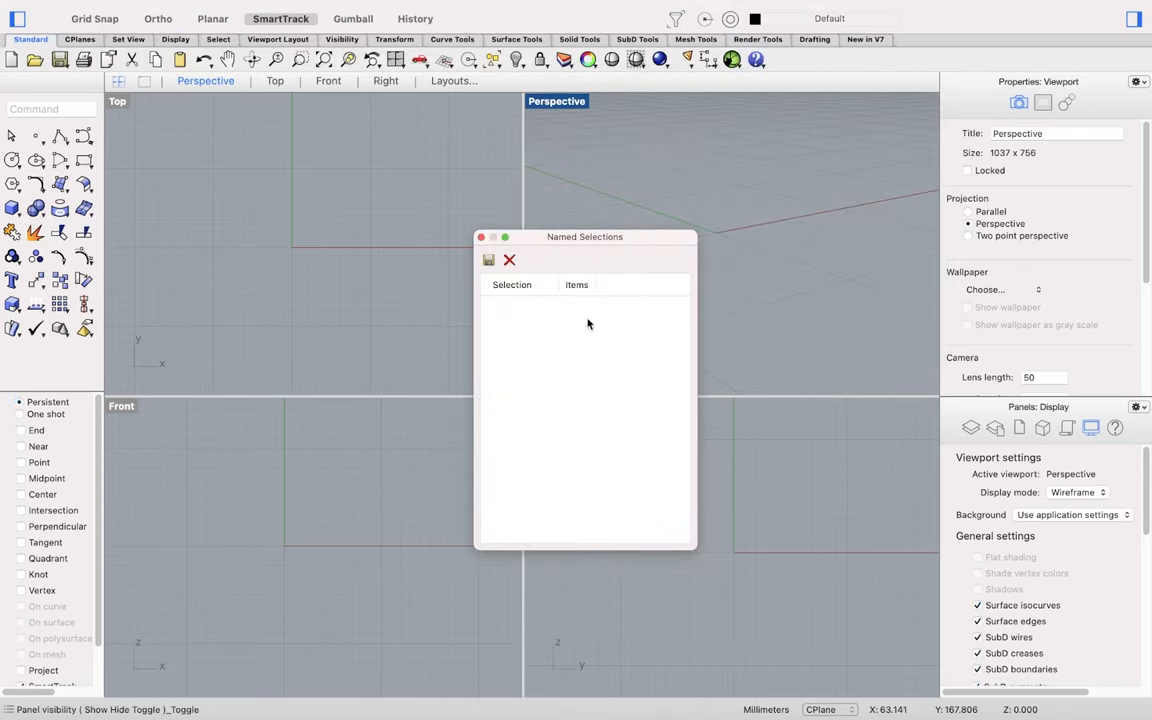
pyautogui.moveTo(584, 237); pyautogui.dragTo(810, 198)
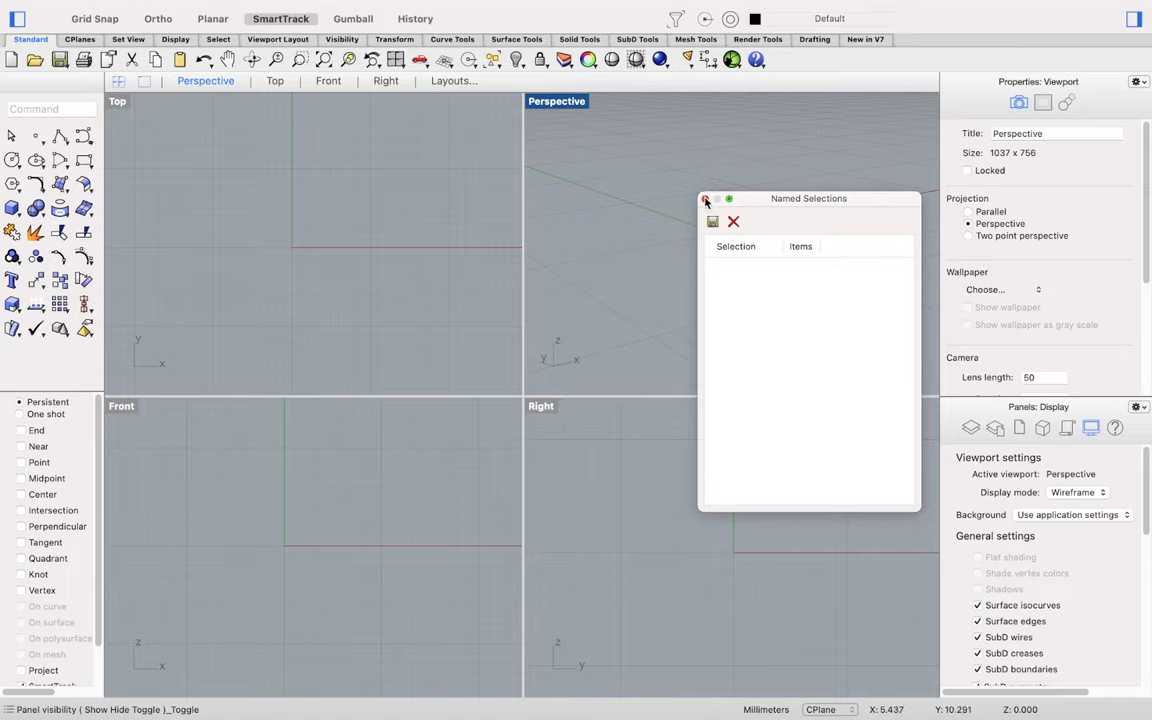
pyautogui.click(707, 198)
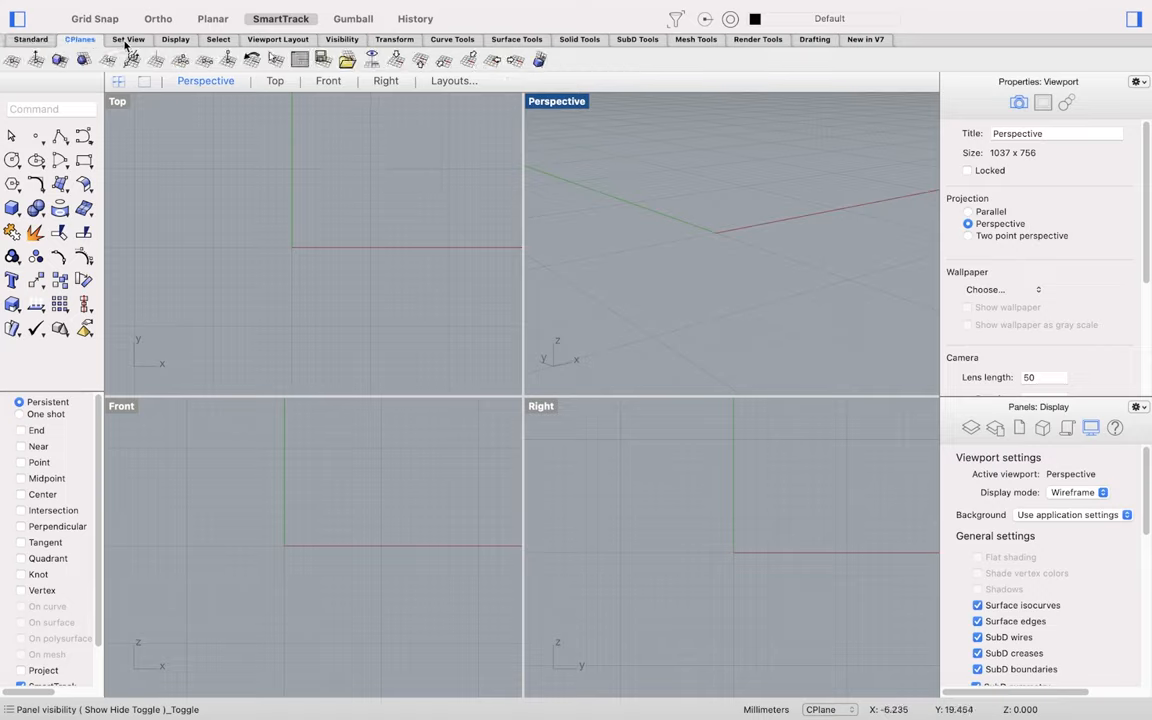
# Step: Browse the Display, Curve Tools and Solid Tools tool sets, then return to Standard
pyautogui.click(175, 39)
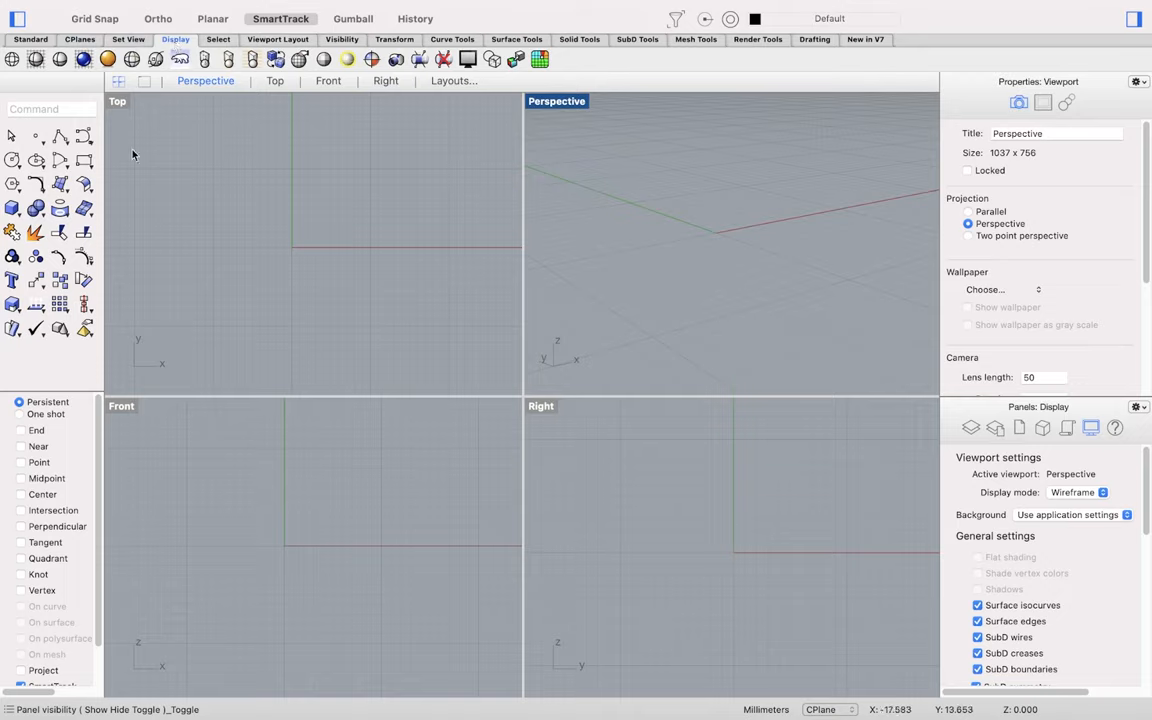
pyautogui.moveTo(453, 42)
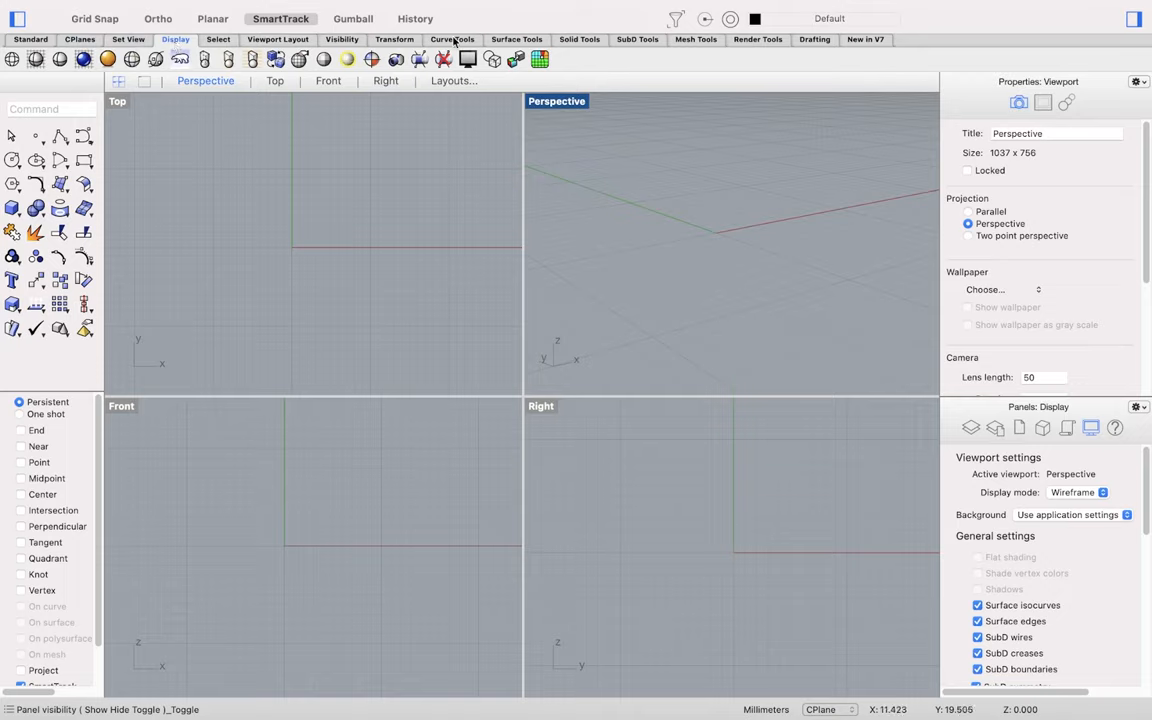
pyautogui.click(452, 39)
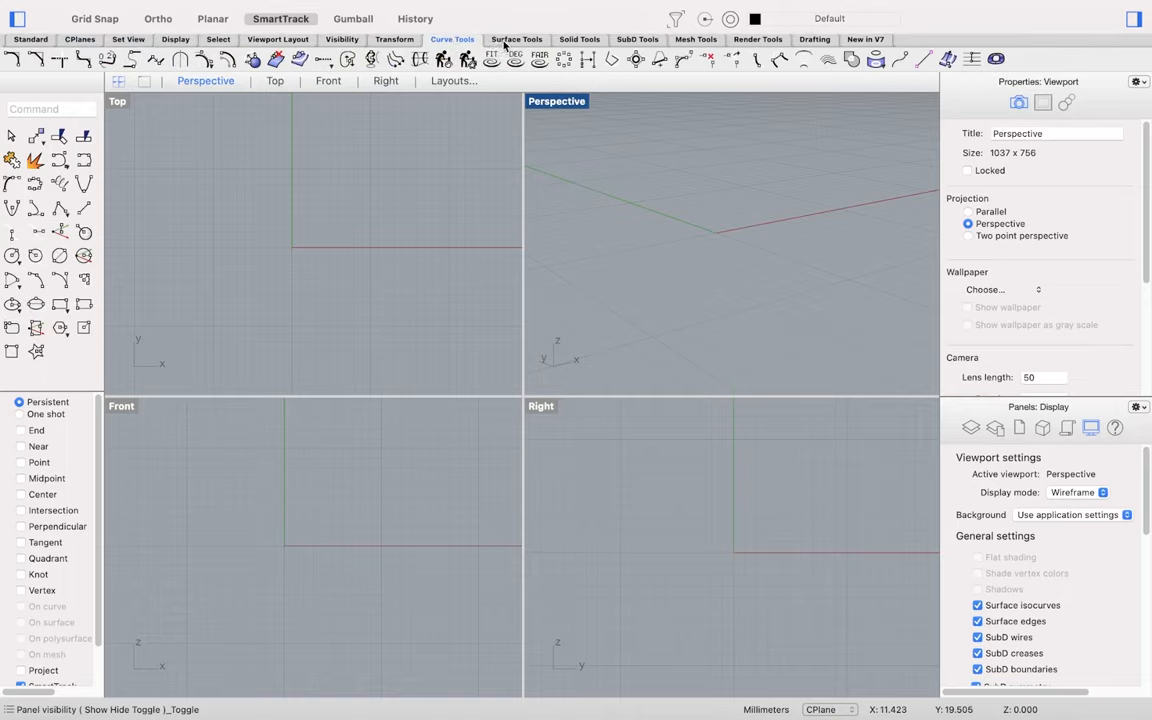
pyautogui.click(579, 39)
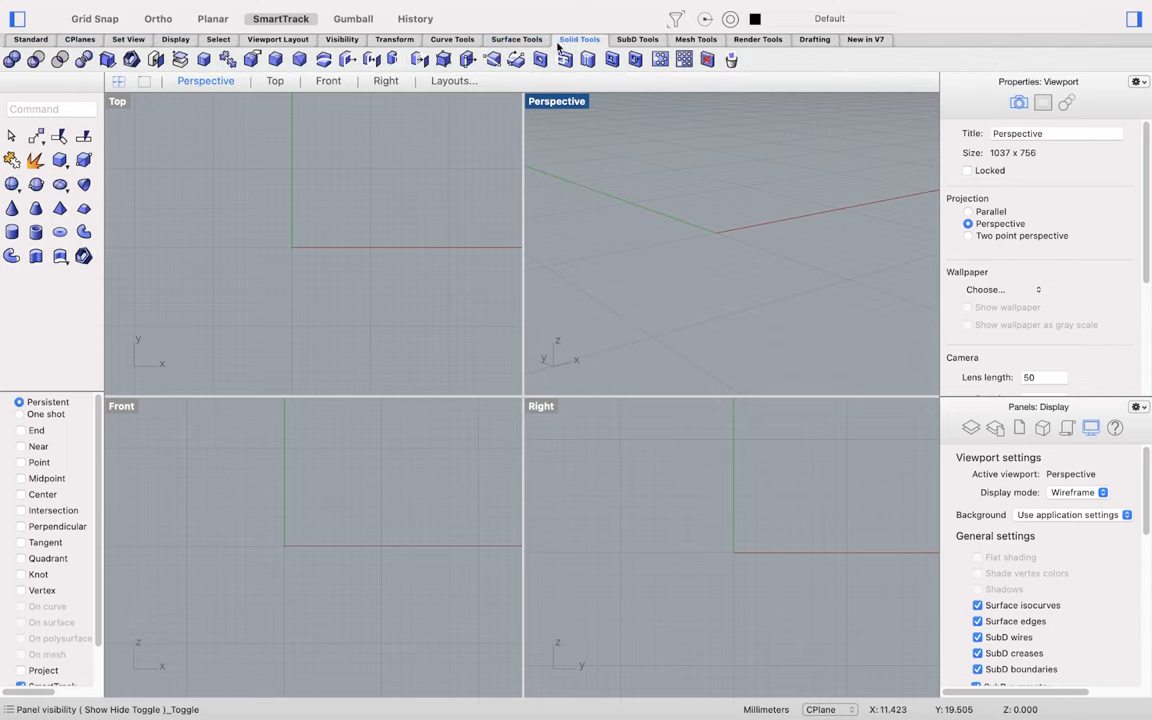
pyautogui.moveTo(218, 188)
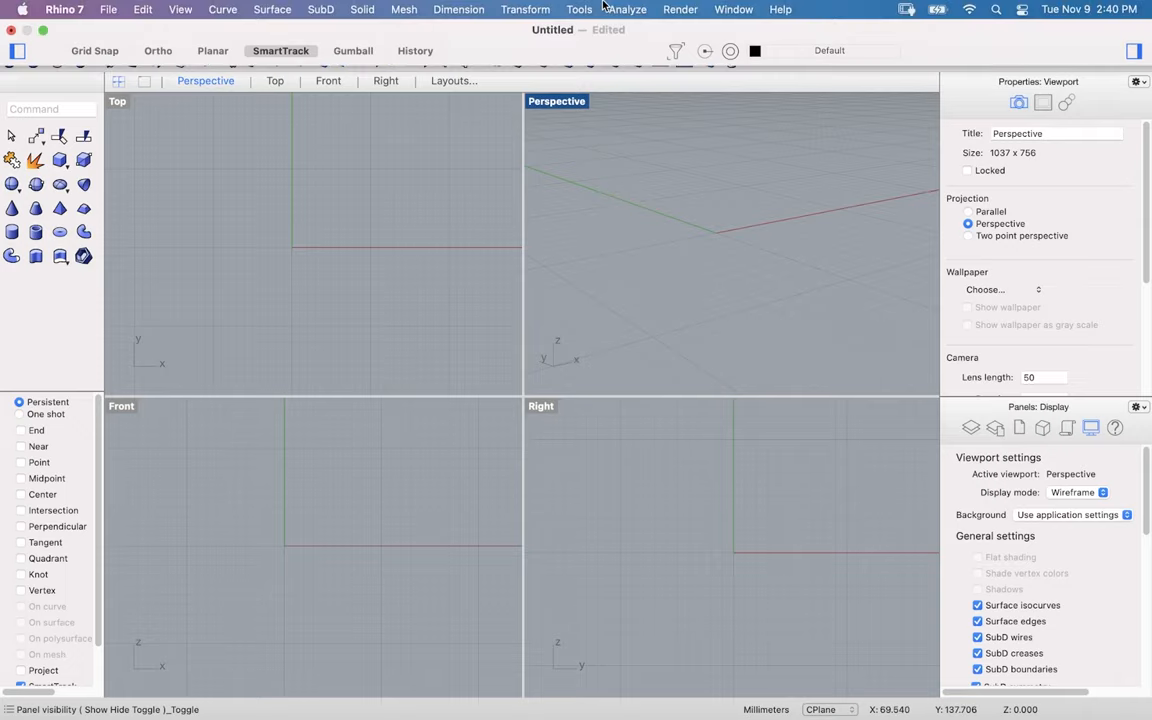
pyautogui.click(733, 9)
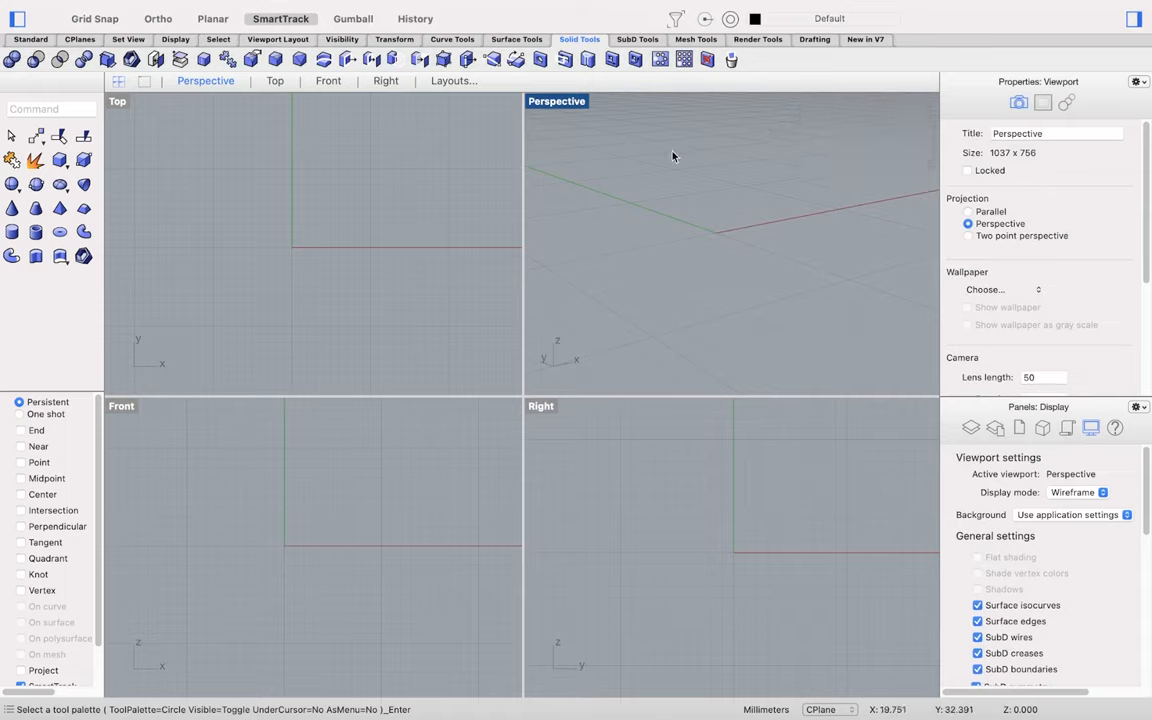
pyautogui.click(30, 39)
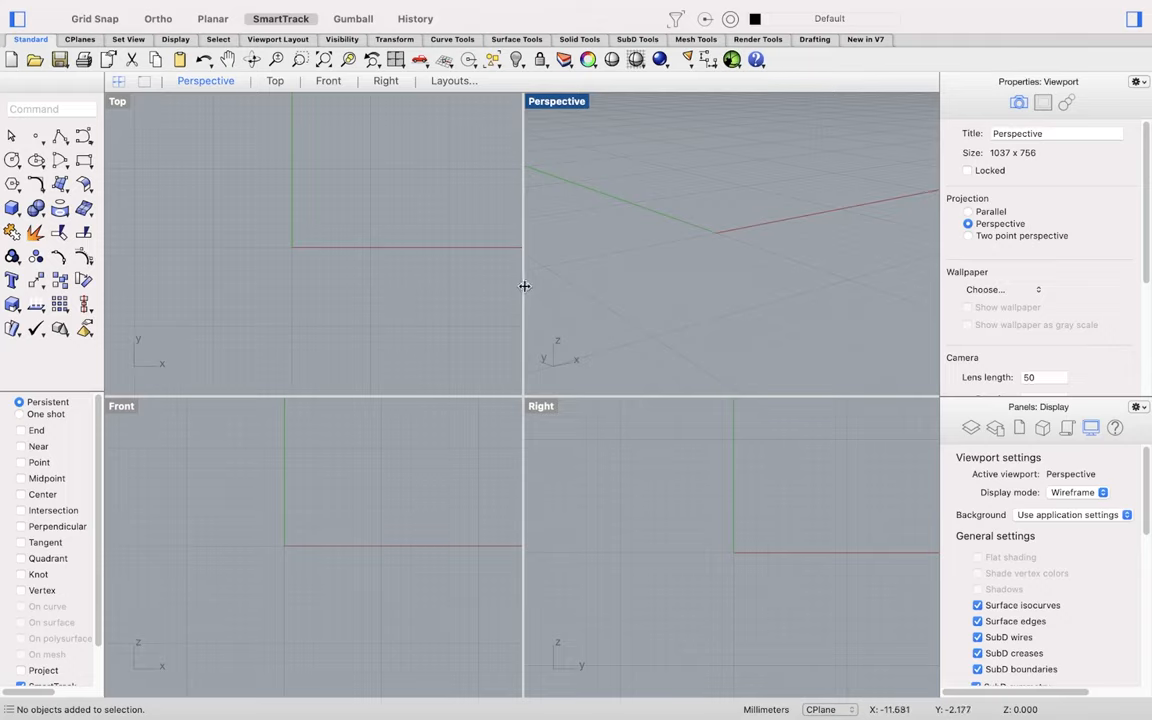
pyautogui.moveTo(521, 290)
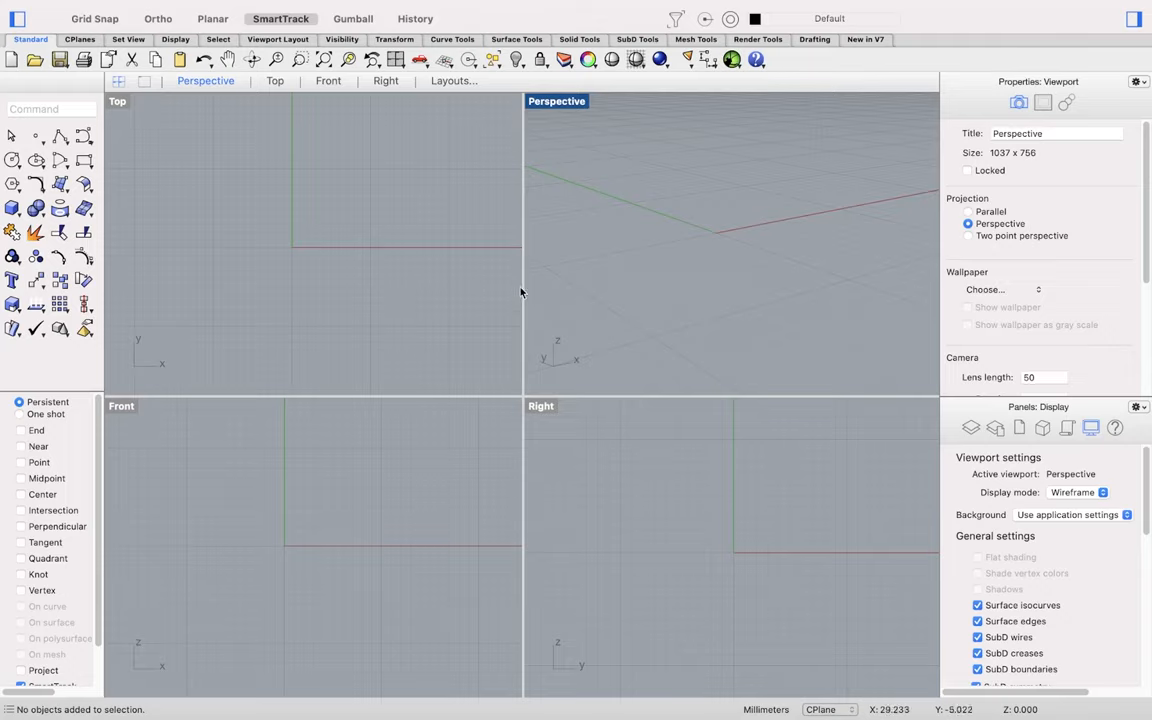
pyautogui.moveTo(633, 291)
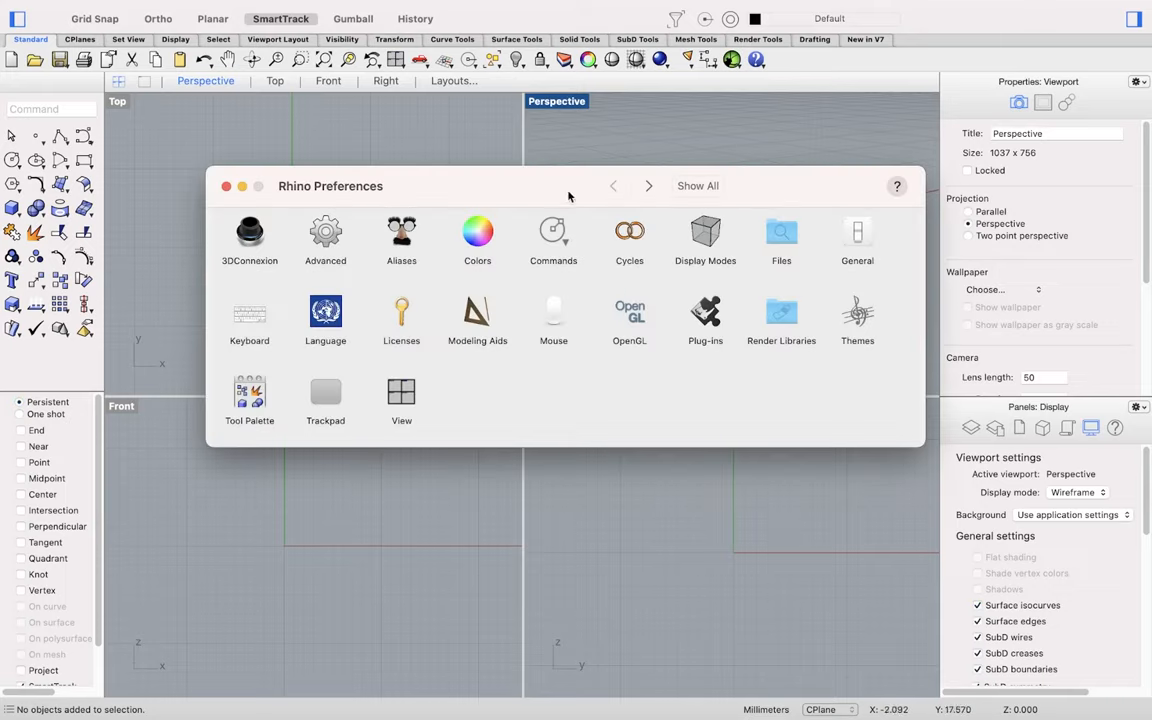
pyautogui.moveTo(674, 378)
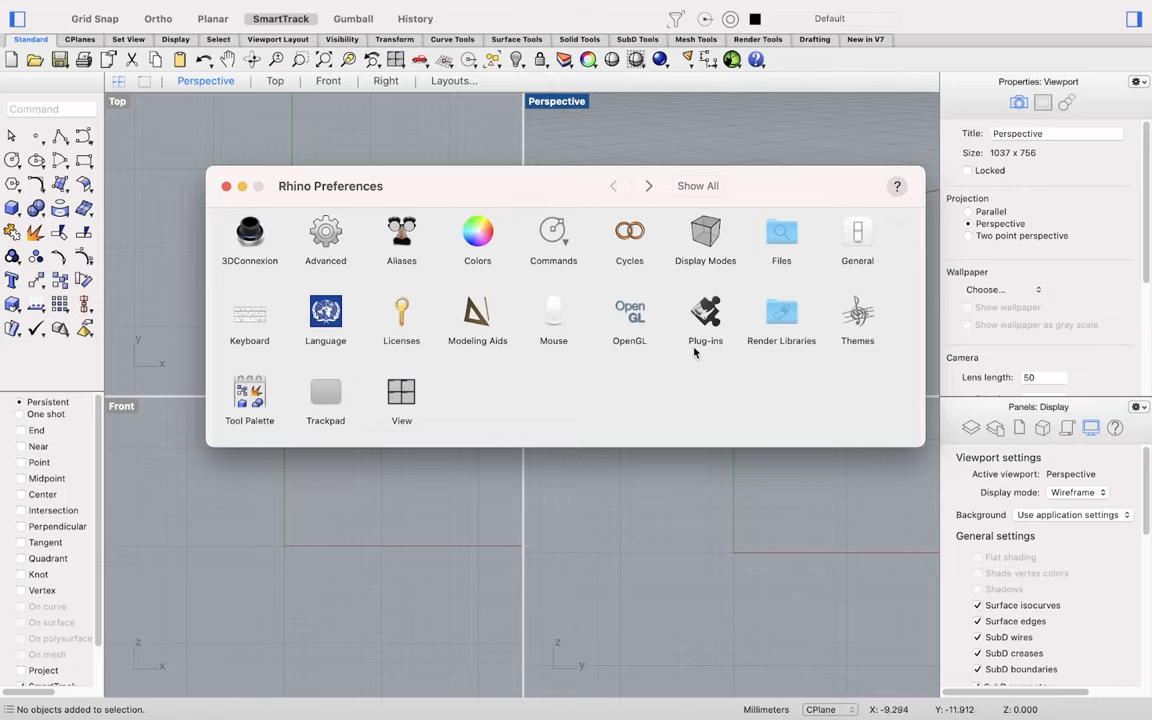
pyautogui.moveTo(403, 249)
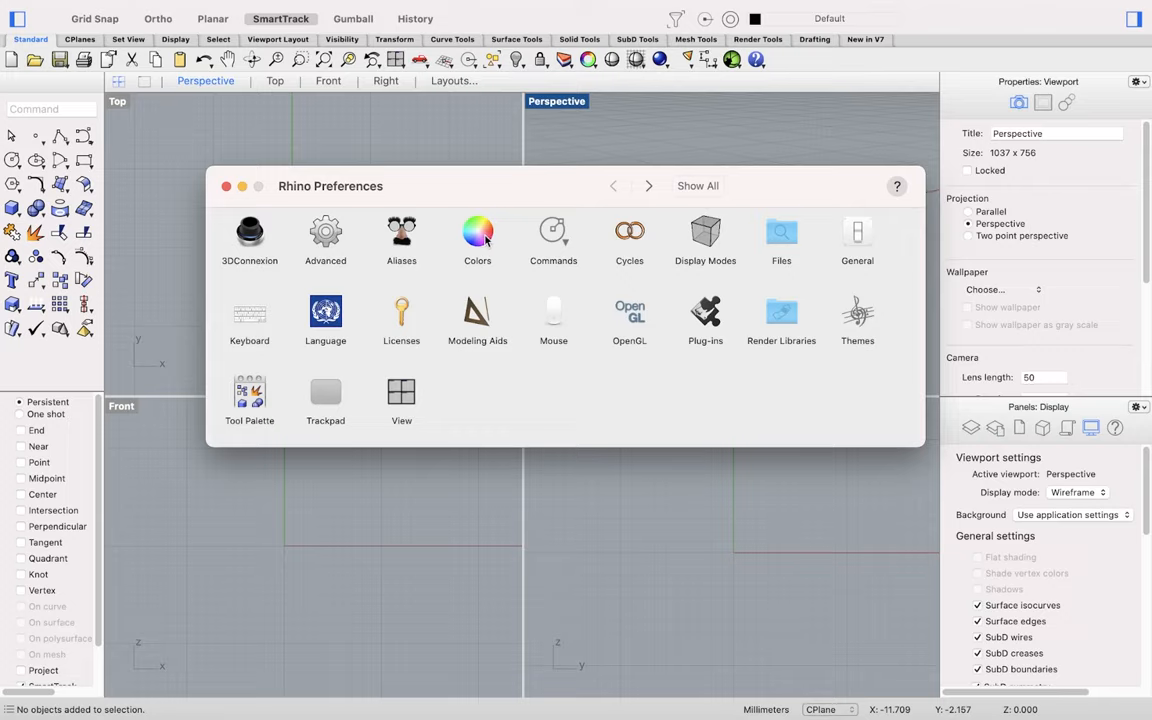
pyautogui.moveTo(705, 240)
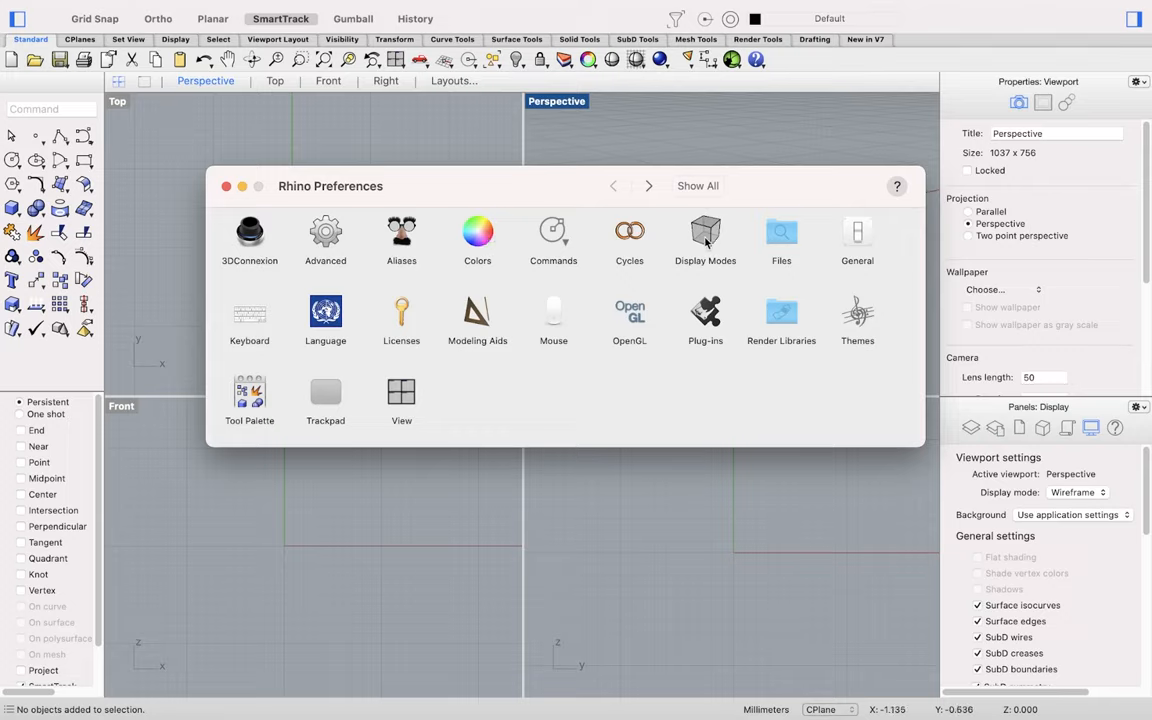
pyautogui.moveTo(707, 242)
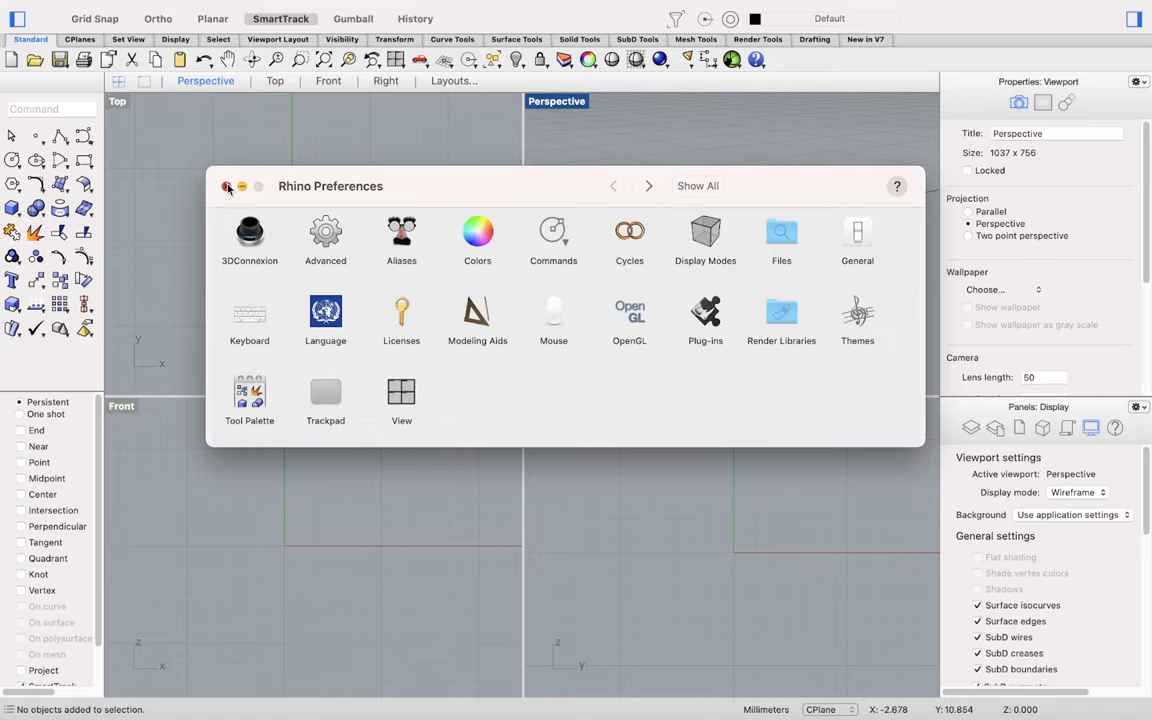
pyautogui.click(227, 187)
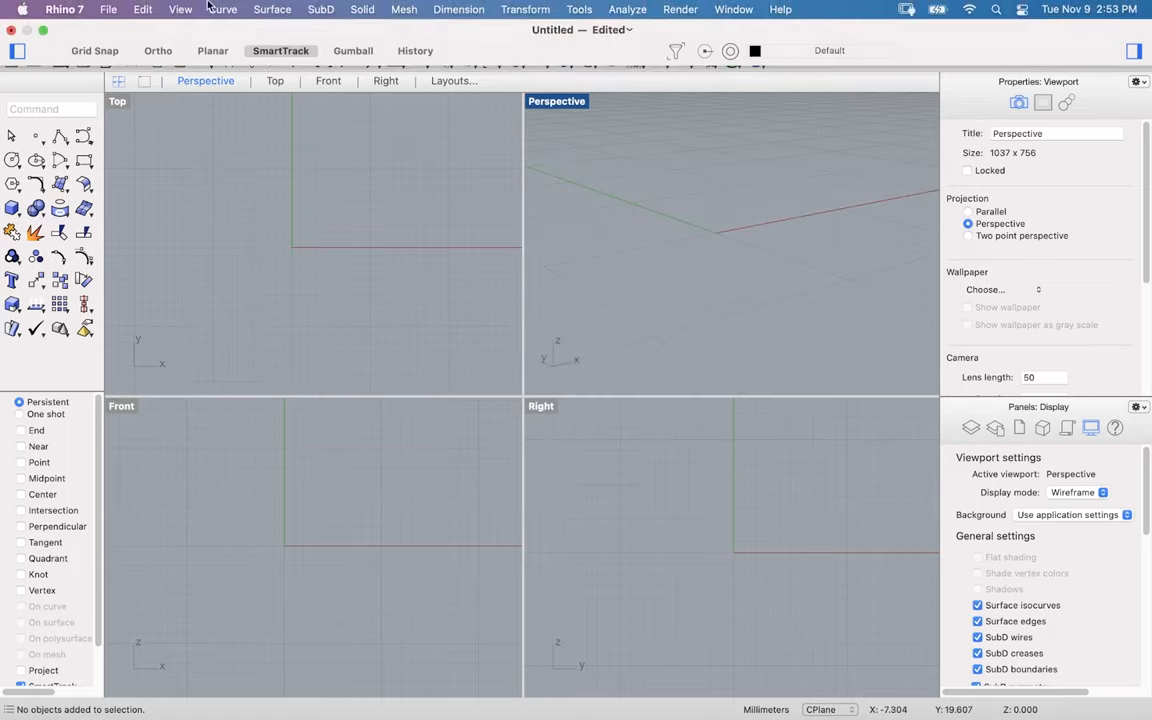
pyautogui.click(108, 9)
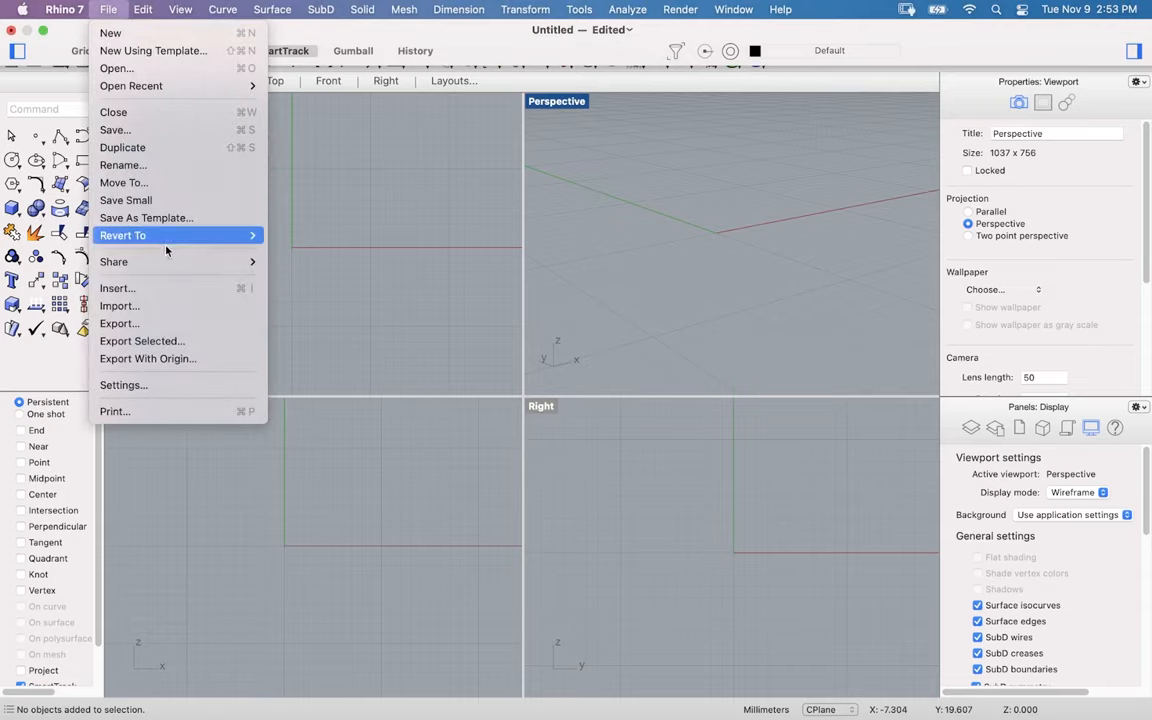
pyautogui.click(123, 385)
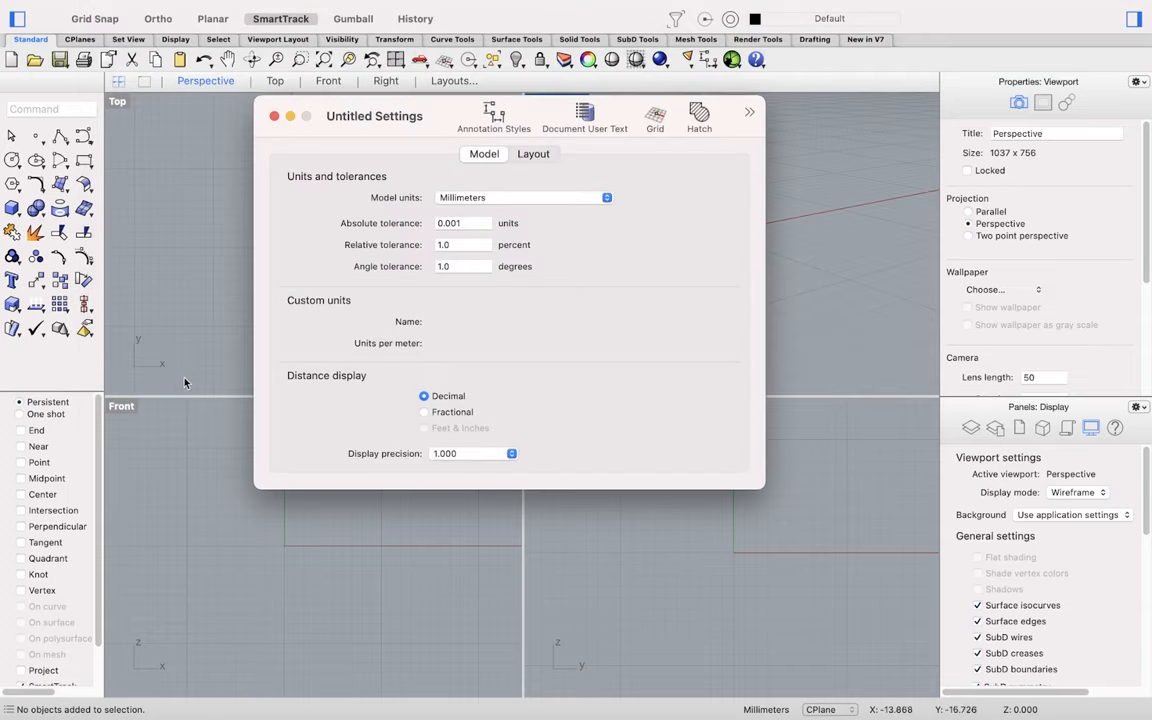
pyautogui.moveTo(619, 239)
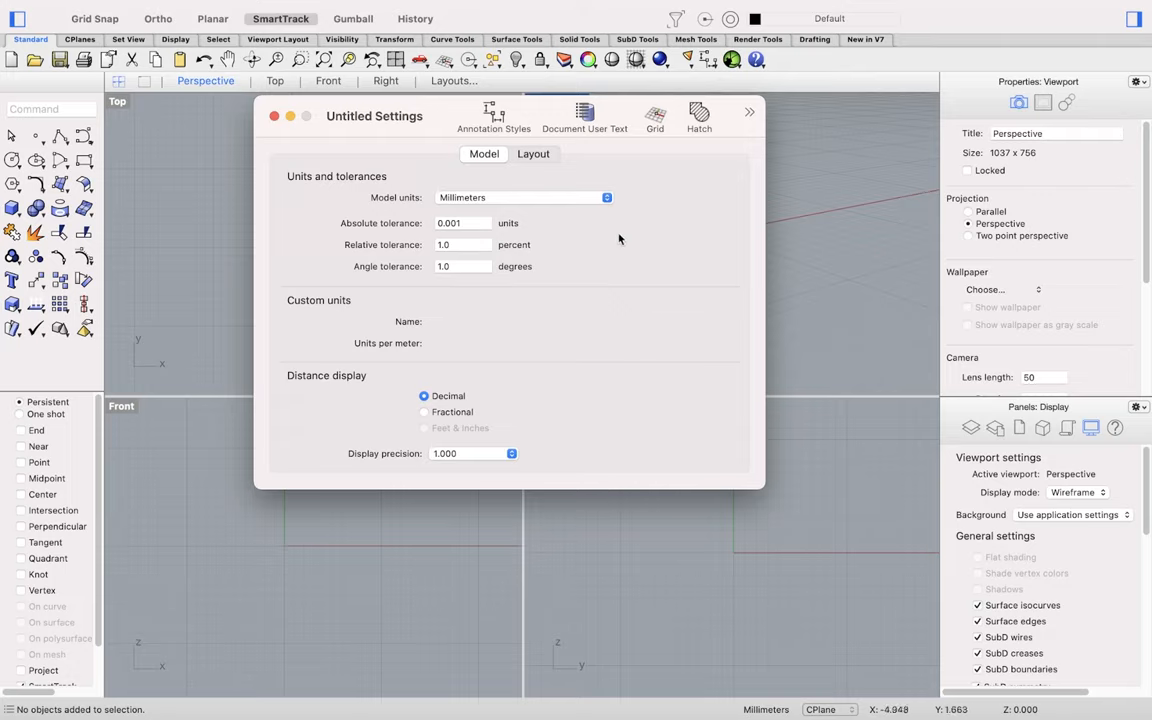
pyautogui.click(749, 115)
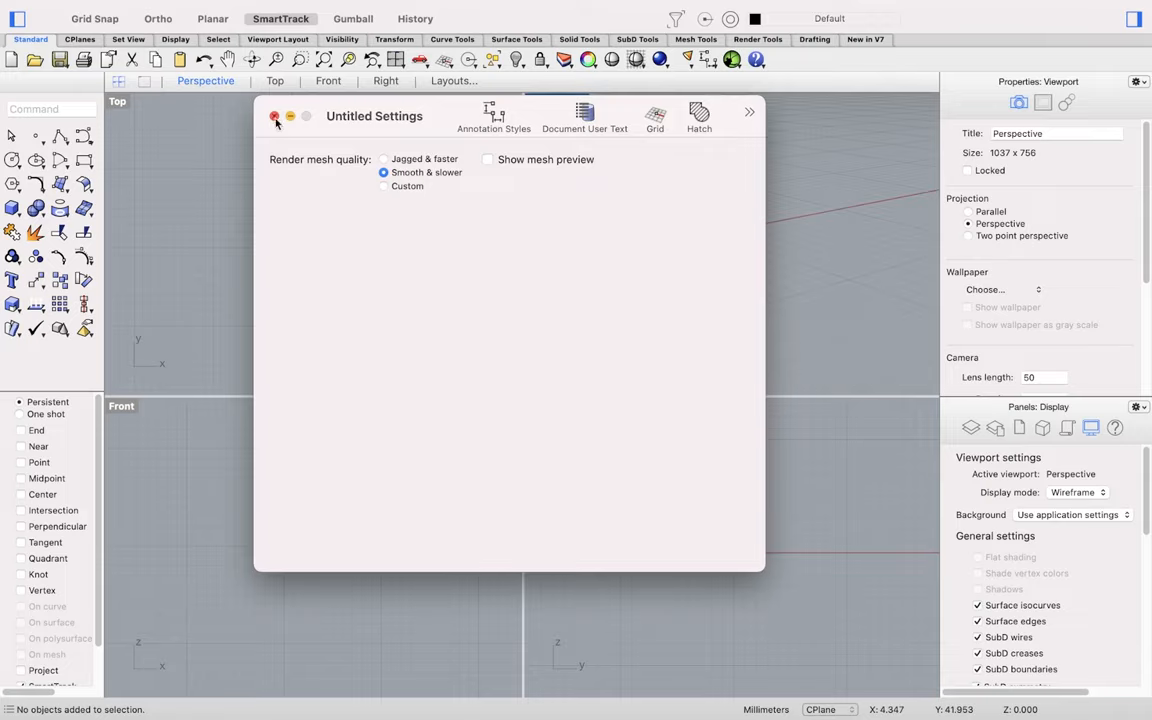
pyautogui.click(275, 116)
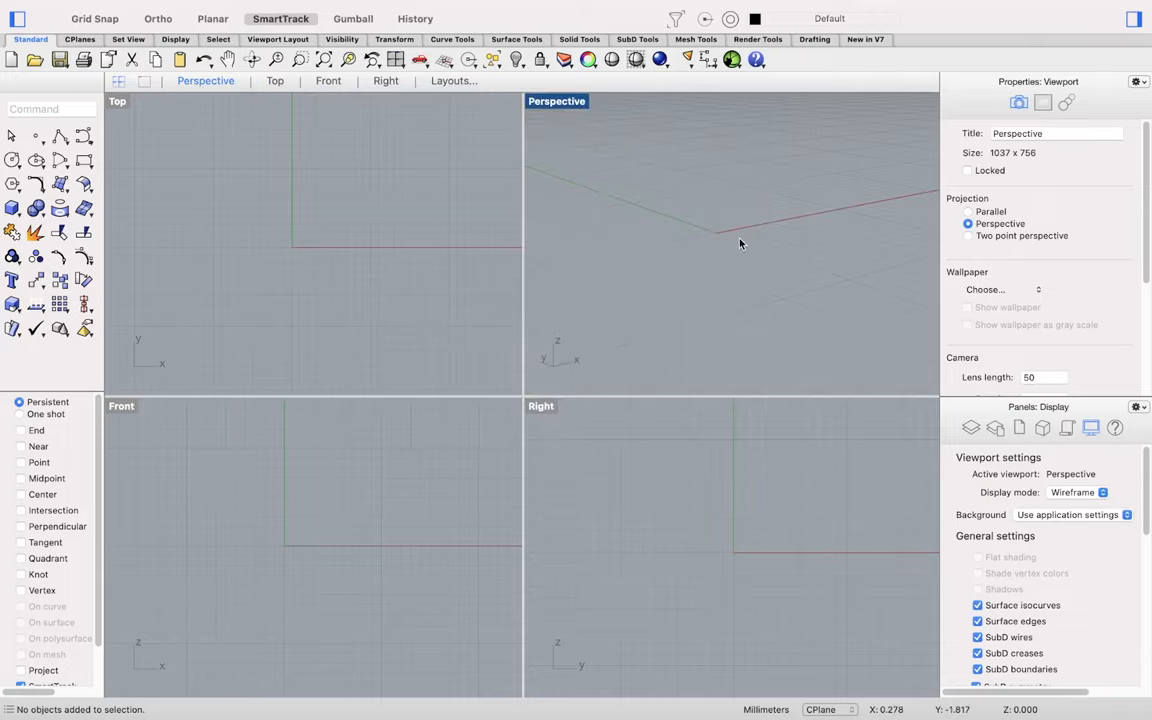